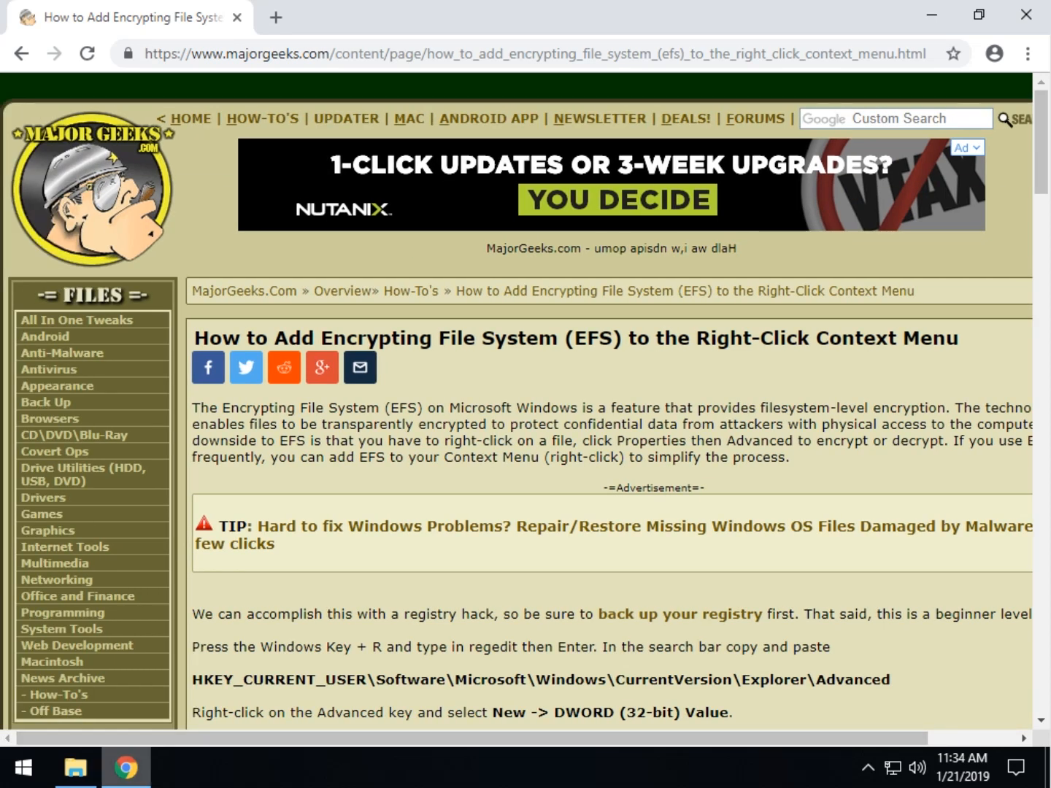
# Tick Encrypt contents in Encrypt.me.txt's advanced attributes, then close without applying
pyautogui.click(71, 765)
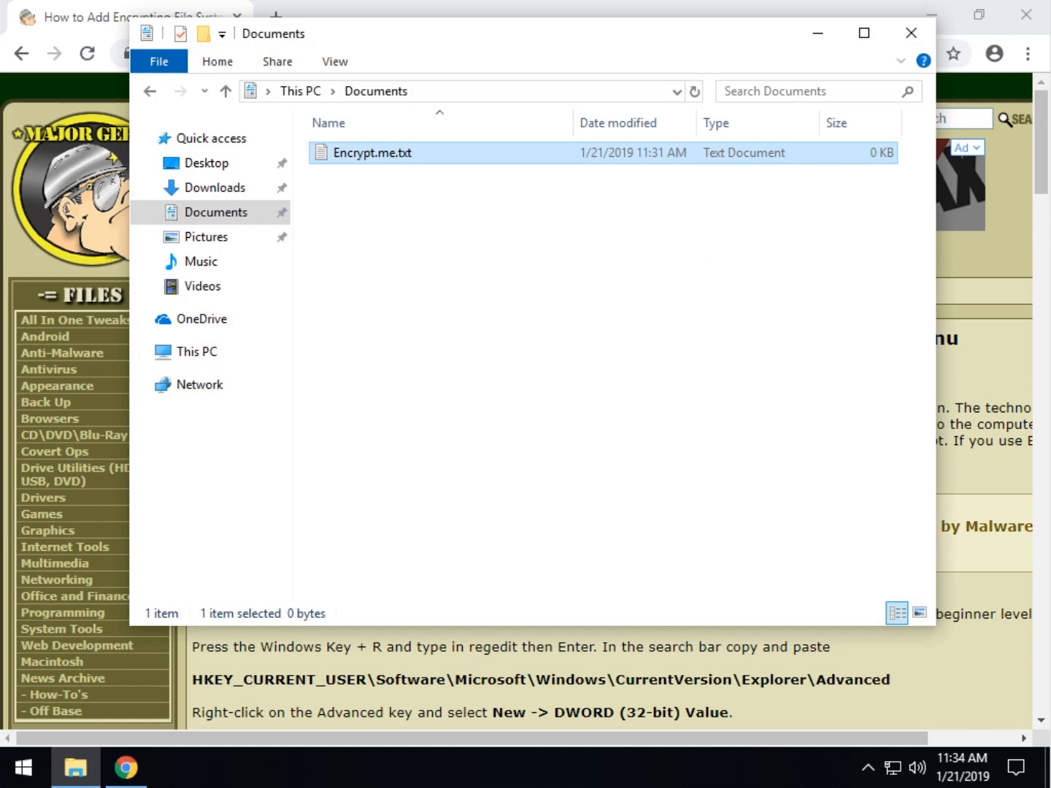
pyautogui.rightClick(365, 153)
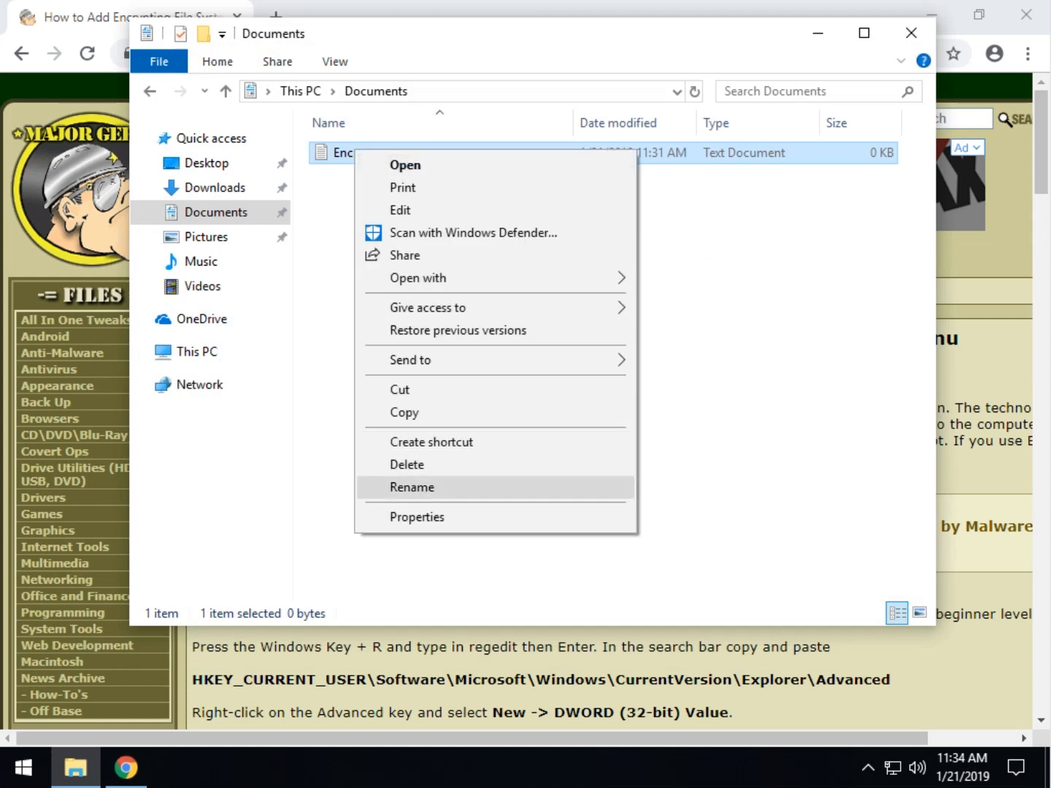
pyautogui.moveTo(405, 412)
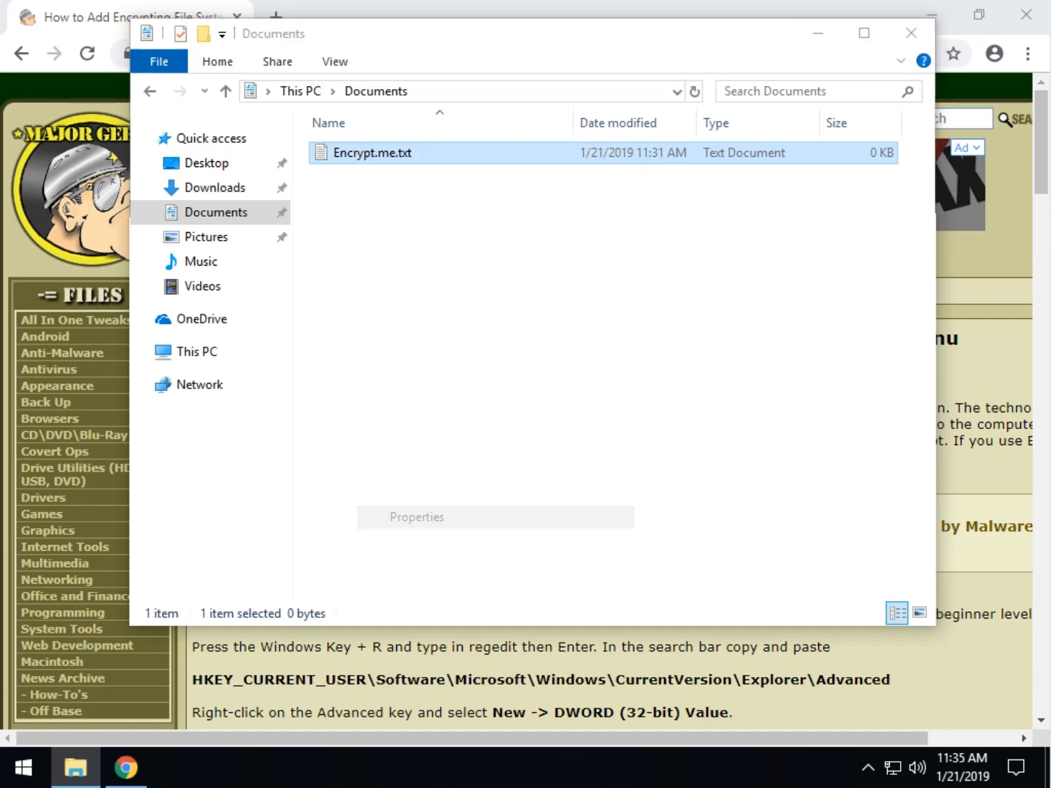
pyautogui.click(416, 517)
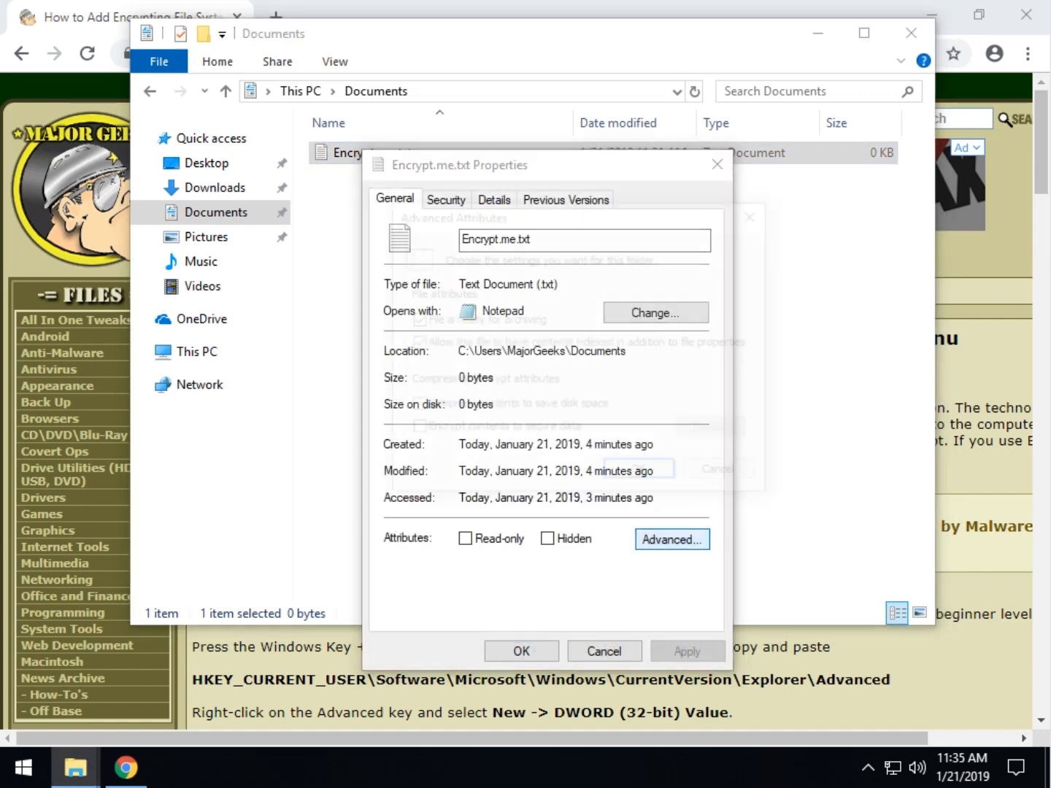
pyautogui.click(672, 540)
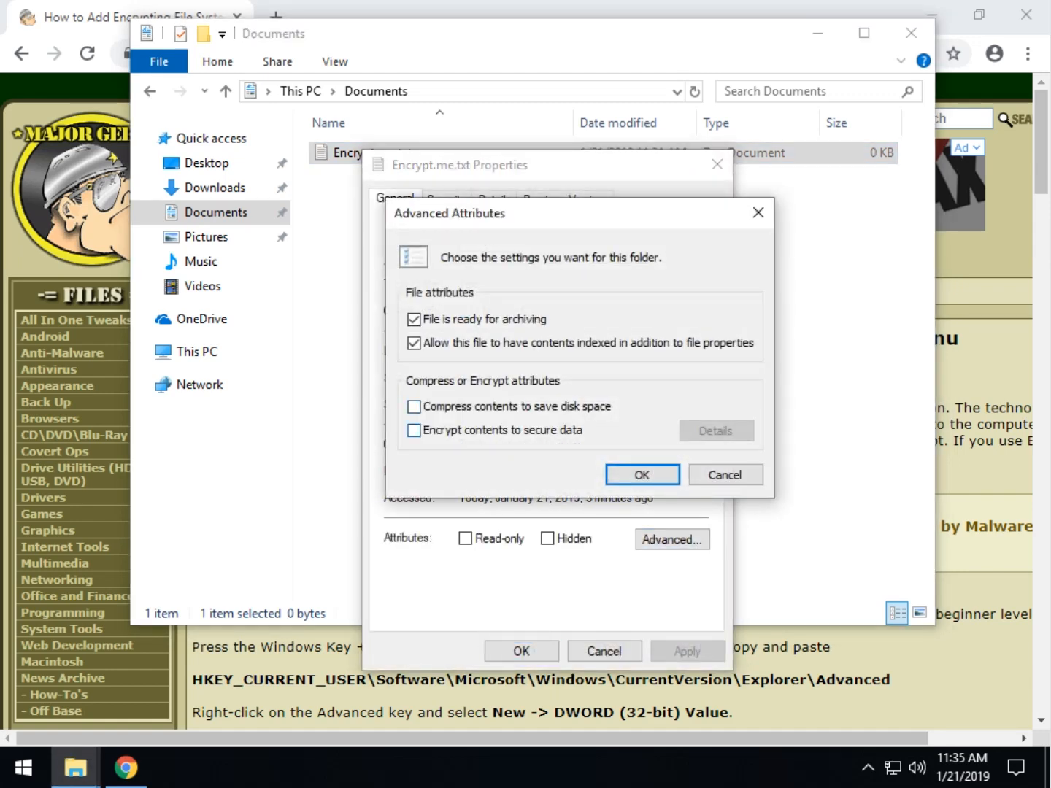
pyautogui.click(413, 430)
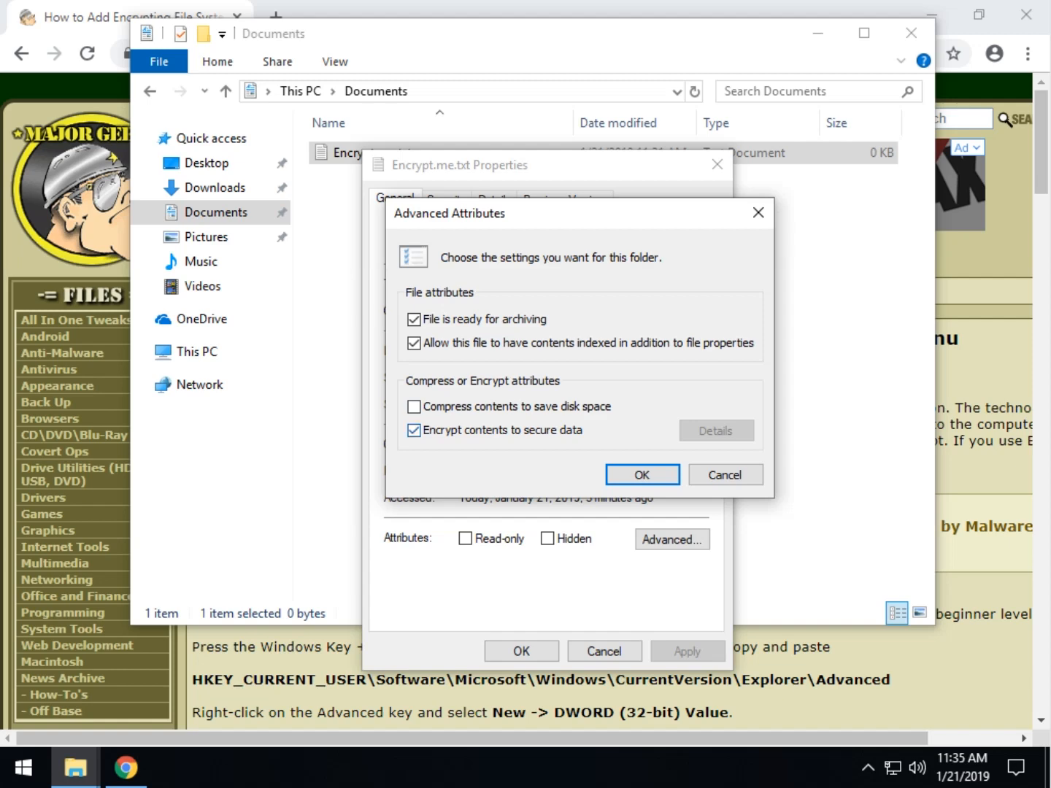
pyautogui.click(641, 474)
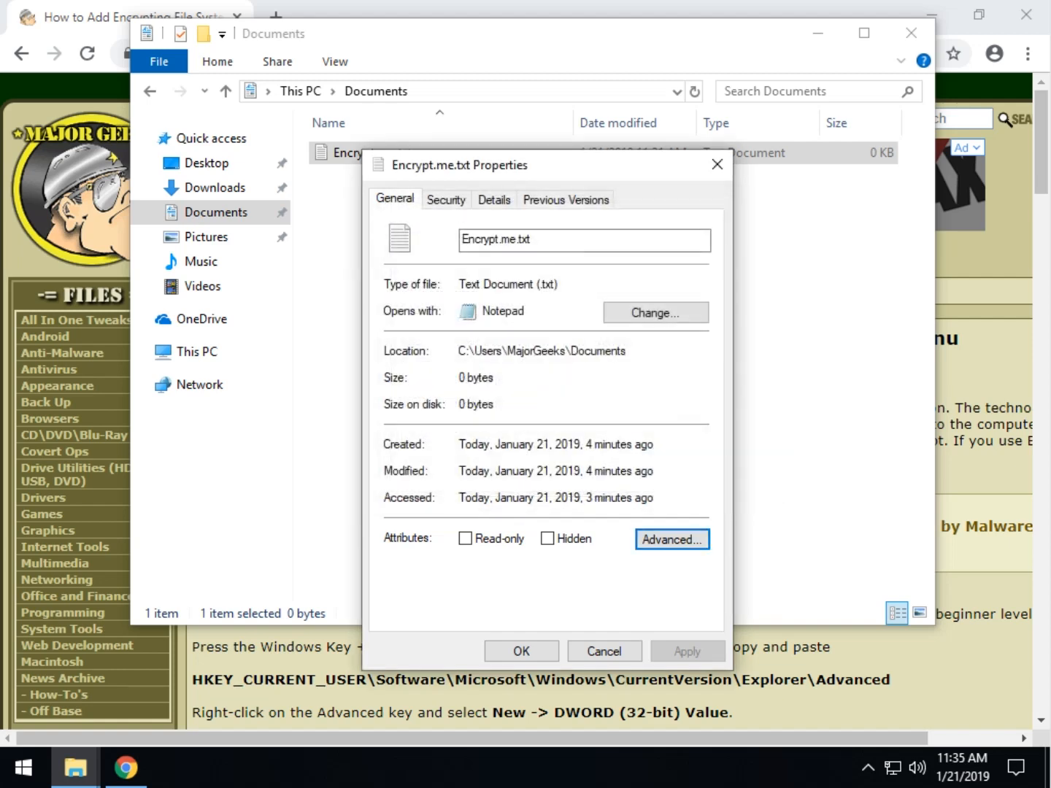
pyautogui.click(605, 651)
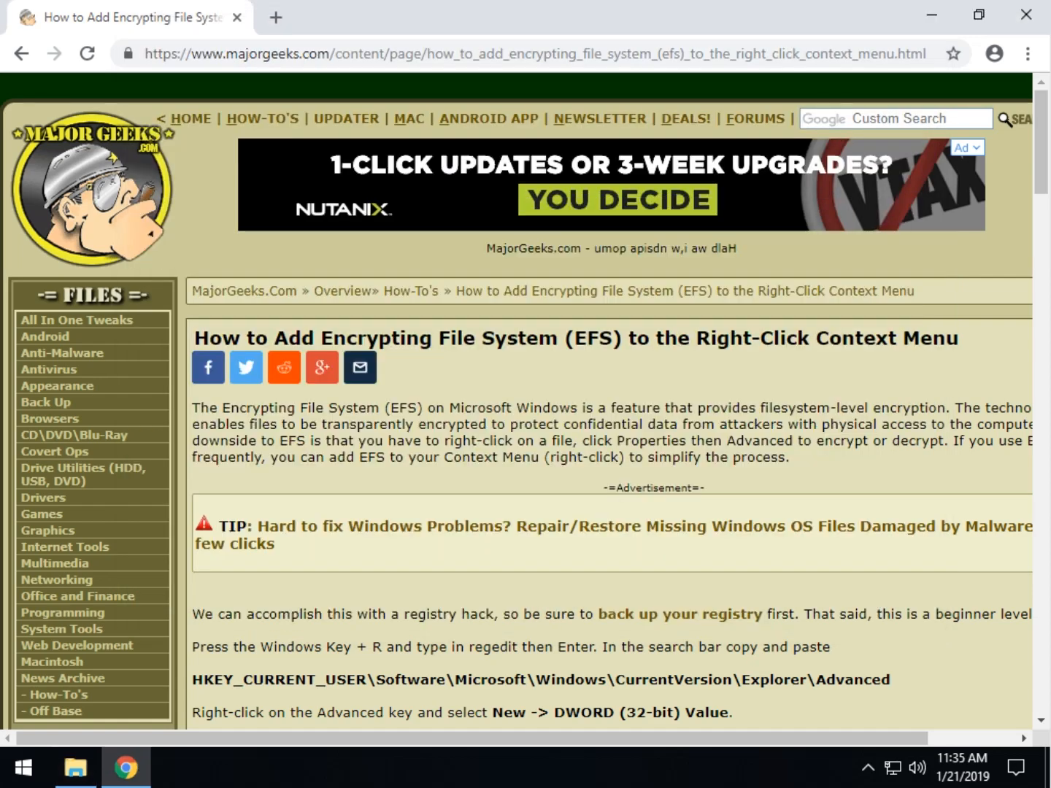
# Copy the article's Explorer\Advanced registry path and bring up Run to launch regedit
pyautogui.scroll(-3)
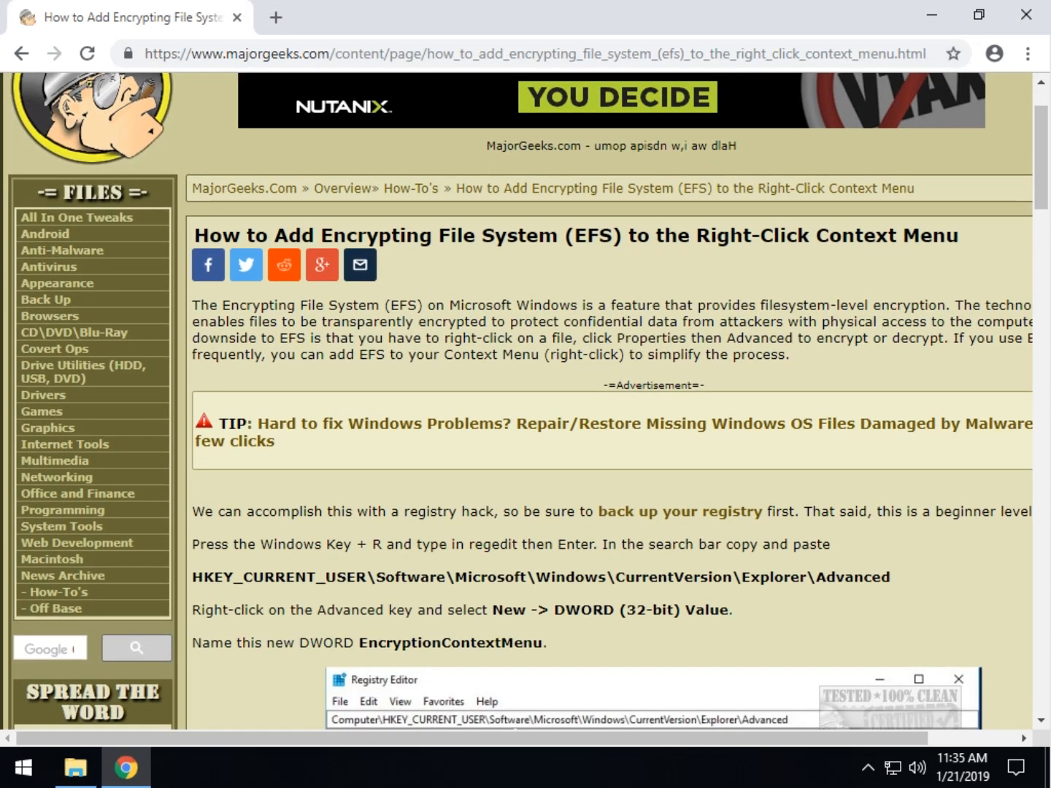
pyautogui.scroll(-3)
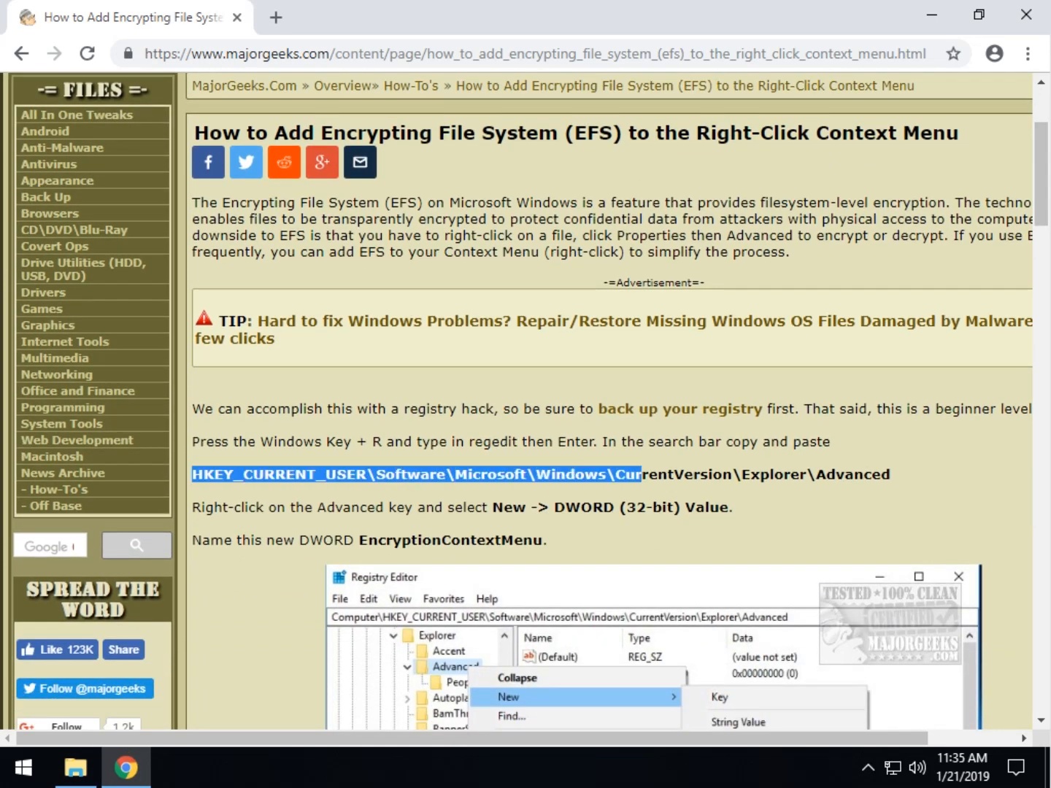
pyautogui.rightClick(511, 474)
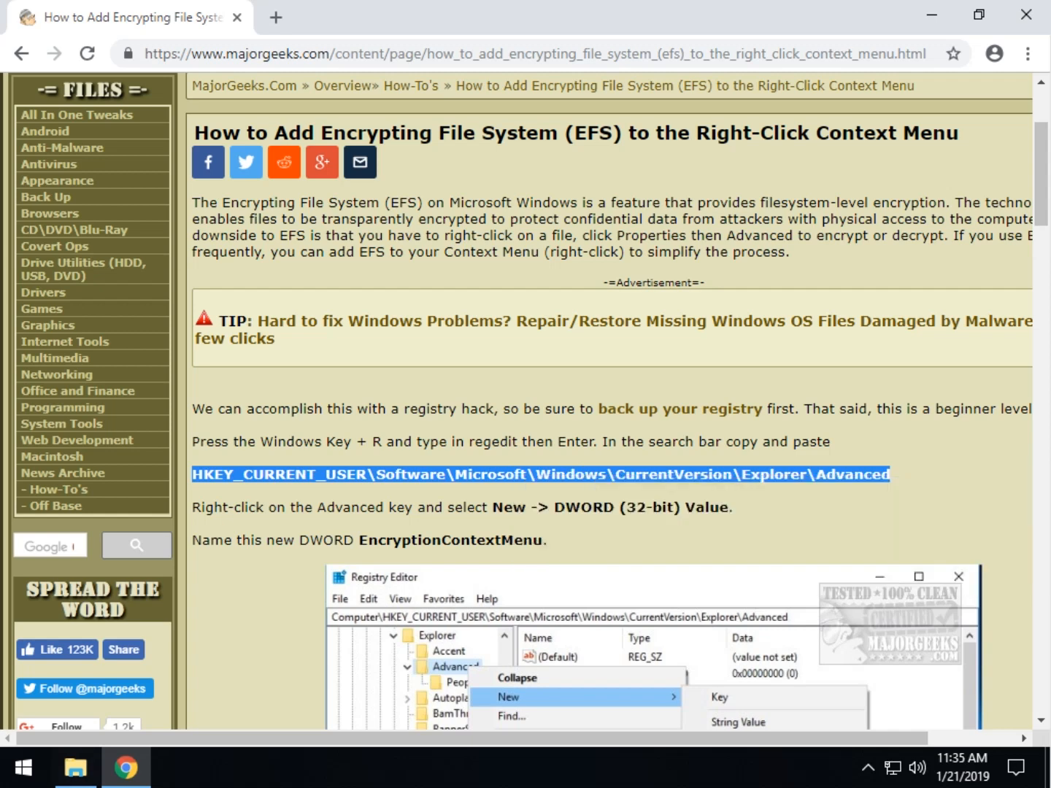
pyautogui.press('Win+r')
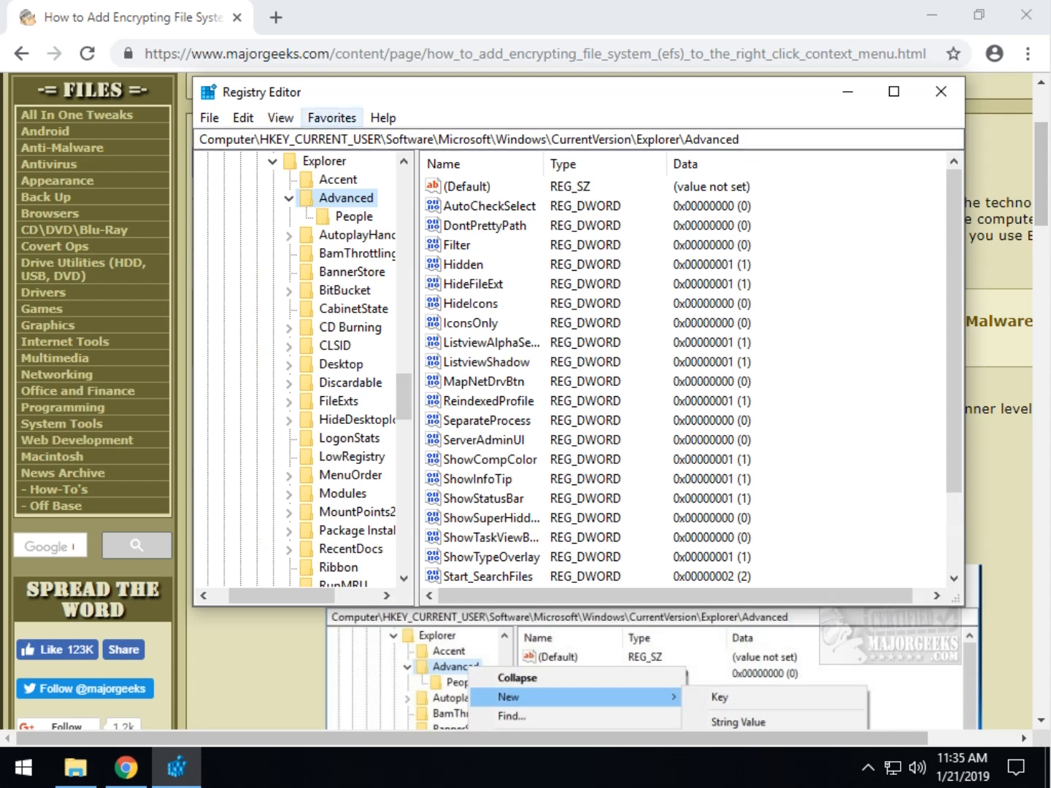
# Select the Advanced key in Registry Editor, then return to the MajorGeeks article
pyautogui.click(331, 117)
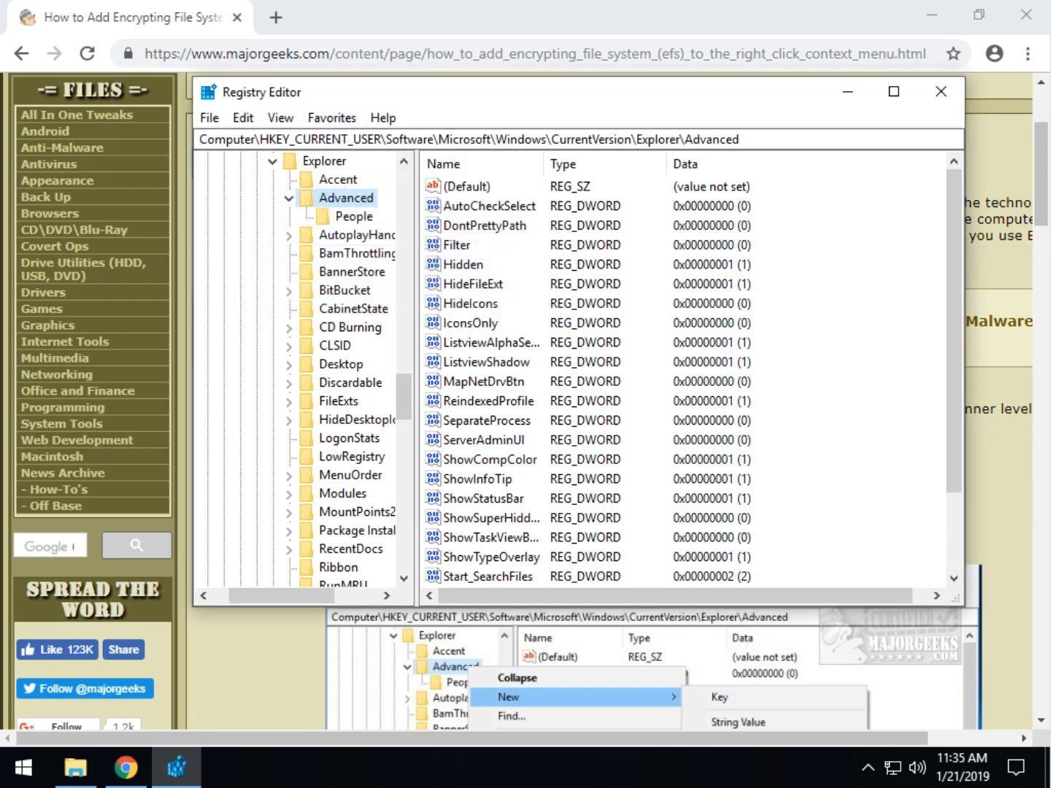
pyautogui.click(937, 92)
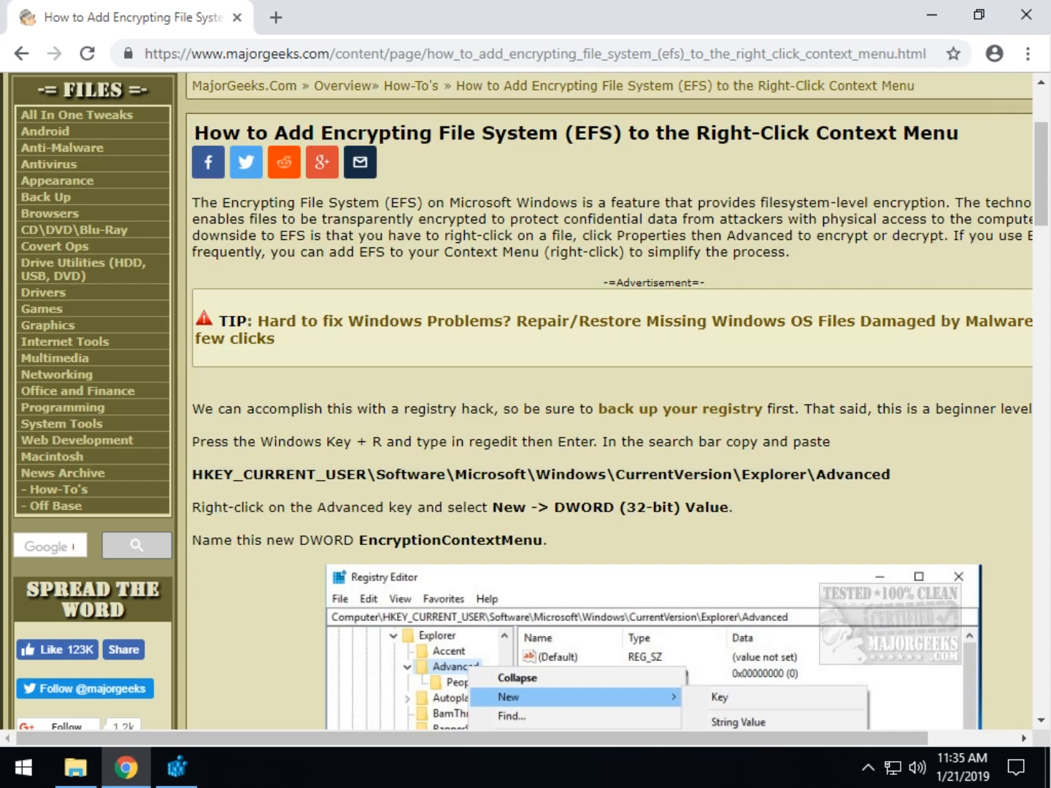
# Scroll the article to the step for adding a new DWORD (32-bit) value
pyautogui.scroll(-3)
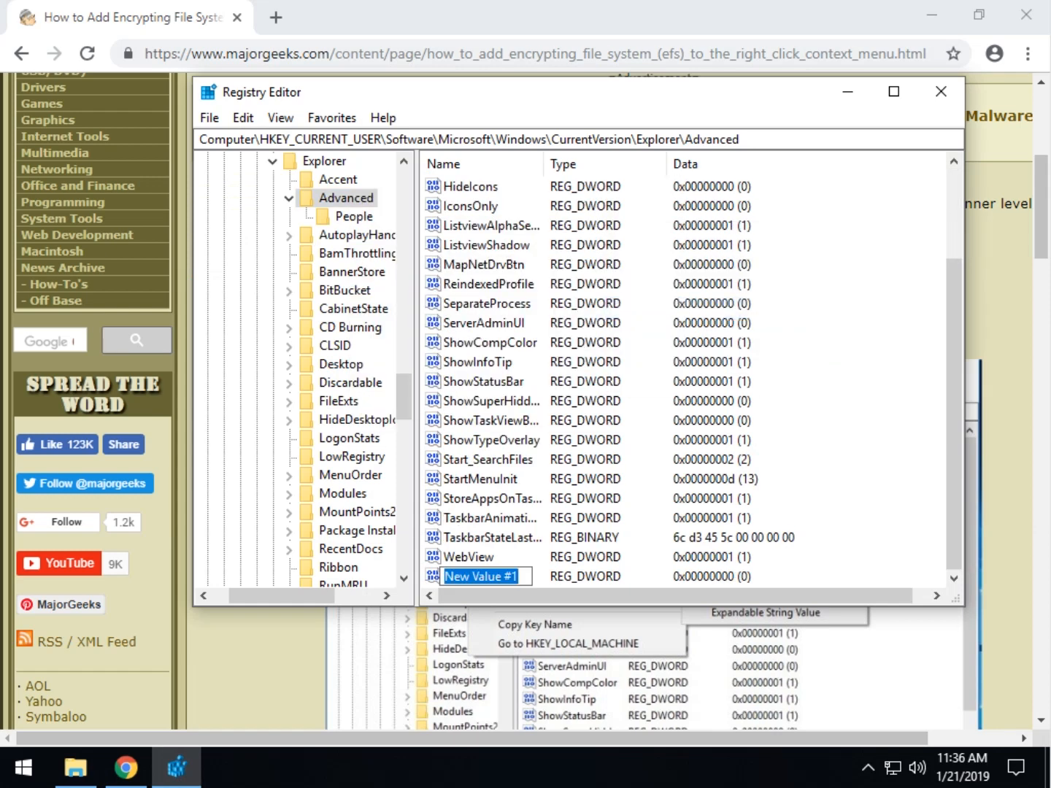
# Name the new DWORD EncryptionContextMenu with data 1, then reveal the Documents folder
pyautogui.write('EncryptionContextMenu')
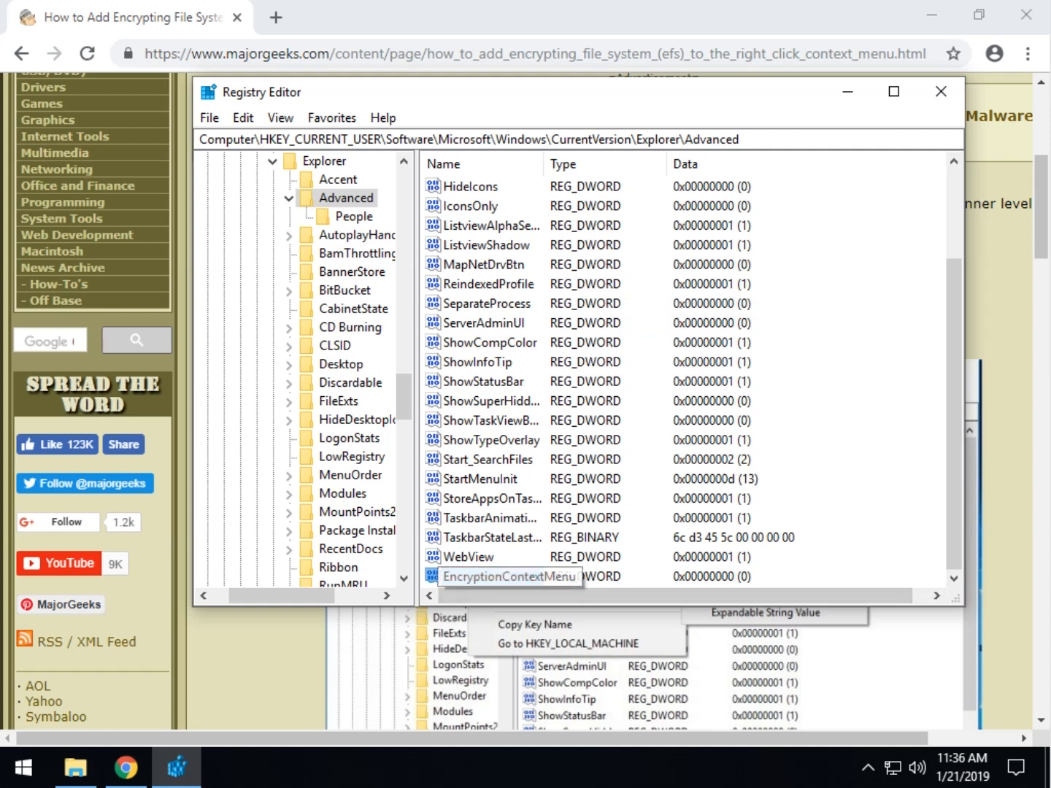
pyautogui.doubleClick(511, 576)
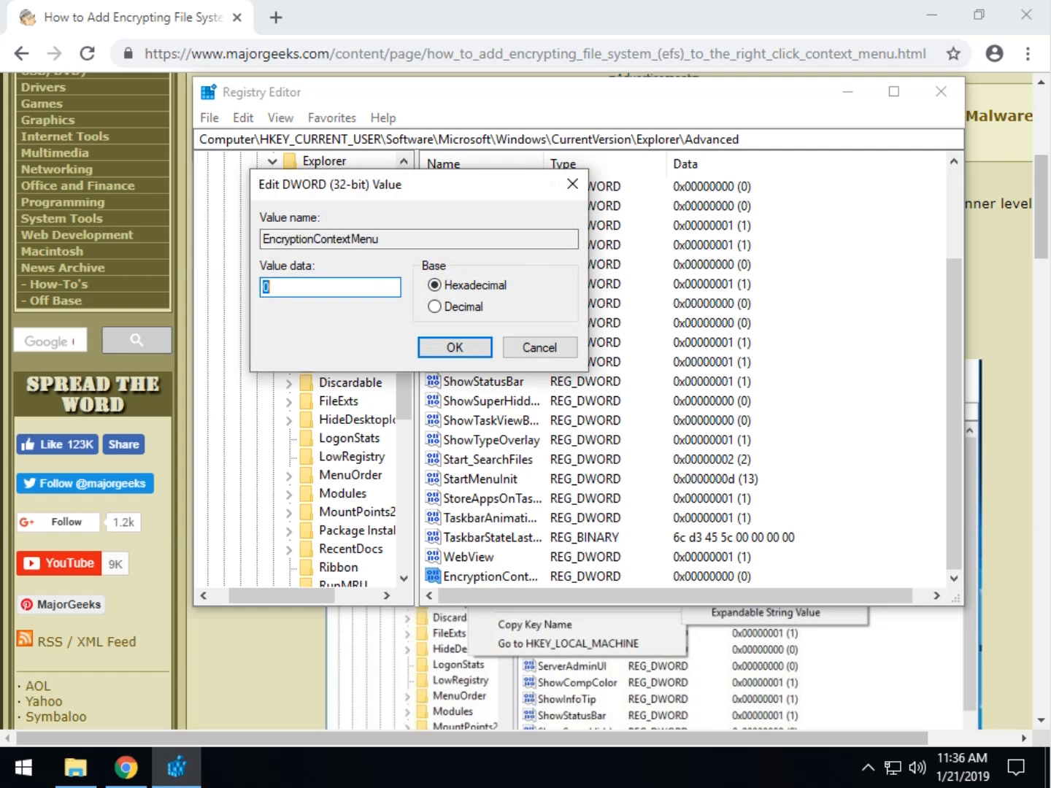
pyautogui.click(454, 347)
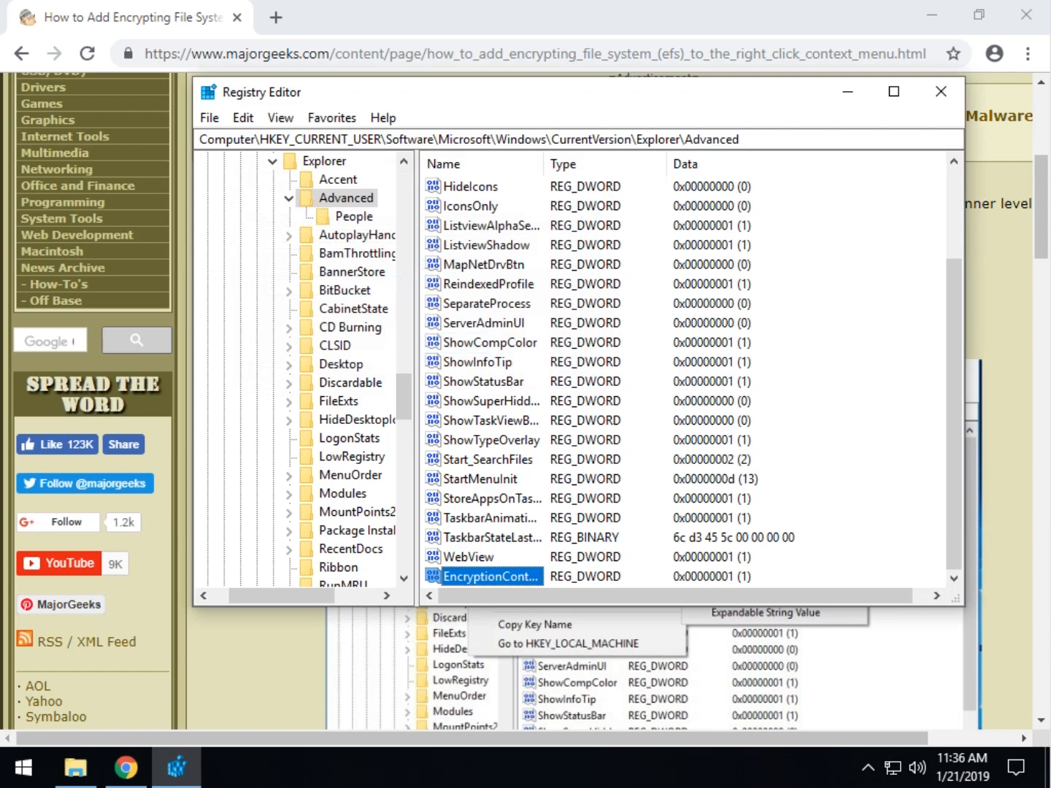
pyautogui.moveTo(942, 92)
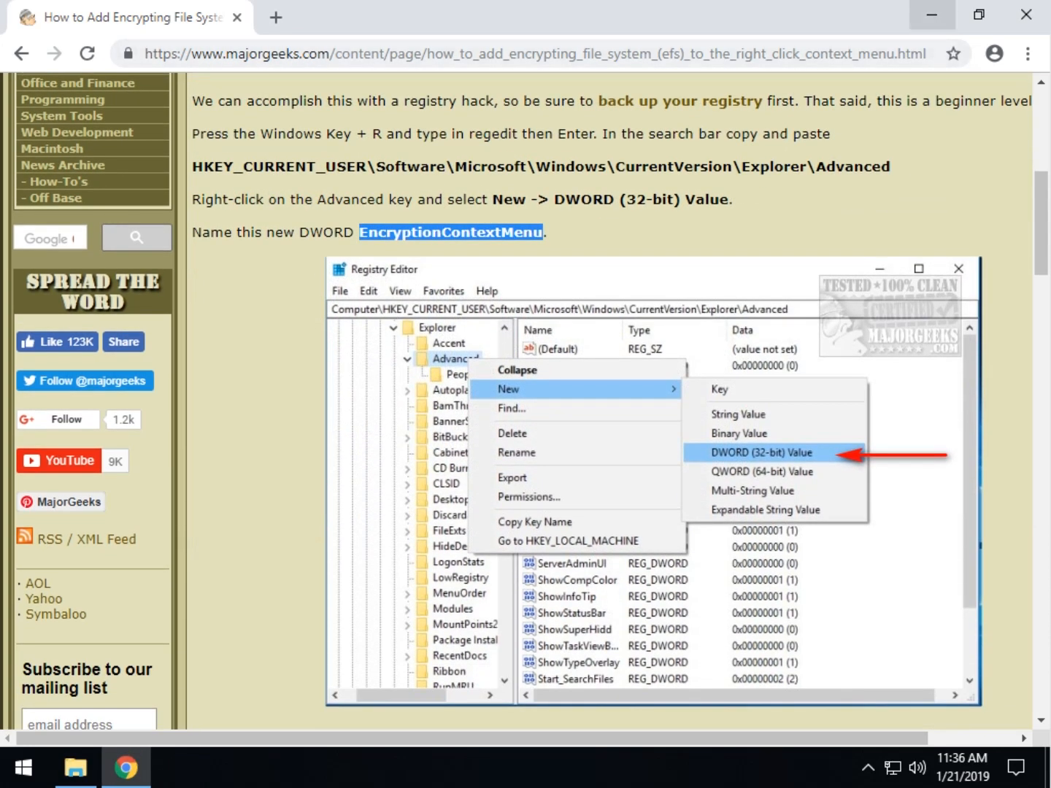
pyautogui.click(71, 767)
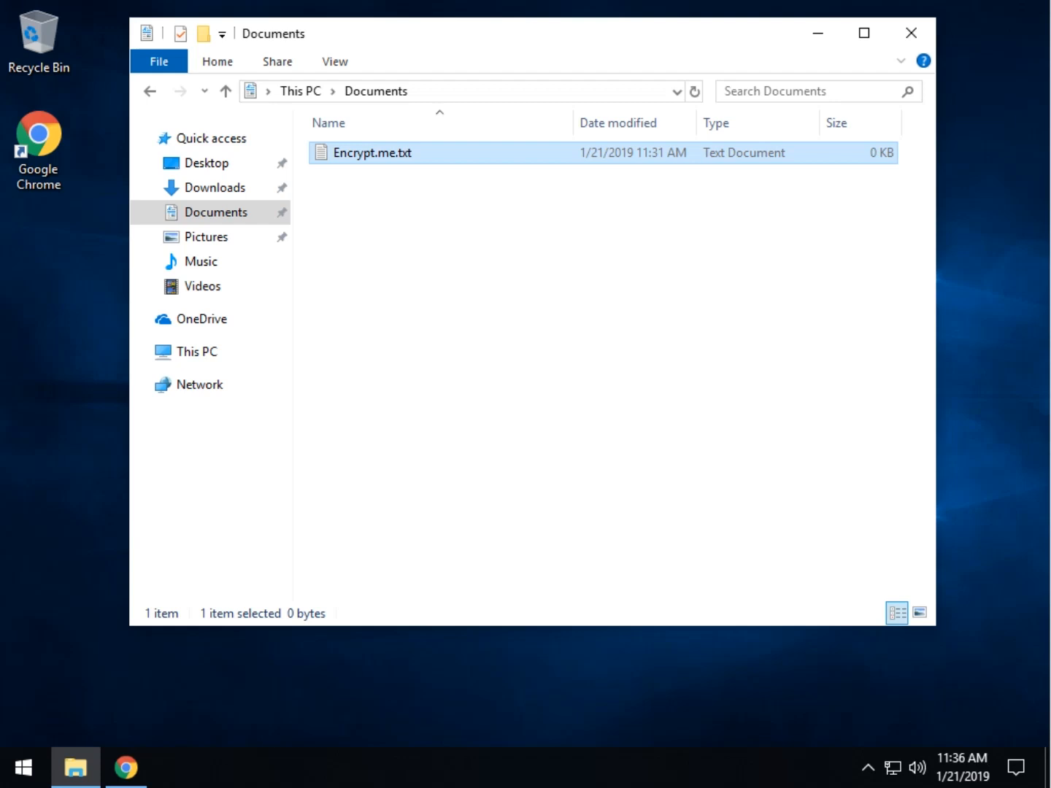
# Encrypt and then decrypt Encrypt.me.txt from its right-click menu
pyautogui.rightClick(372, 152)
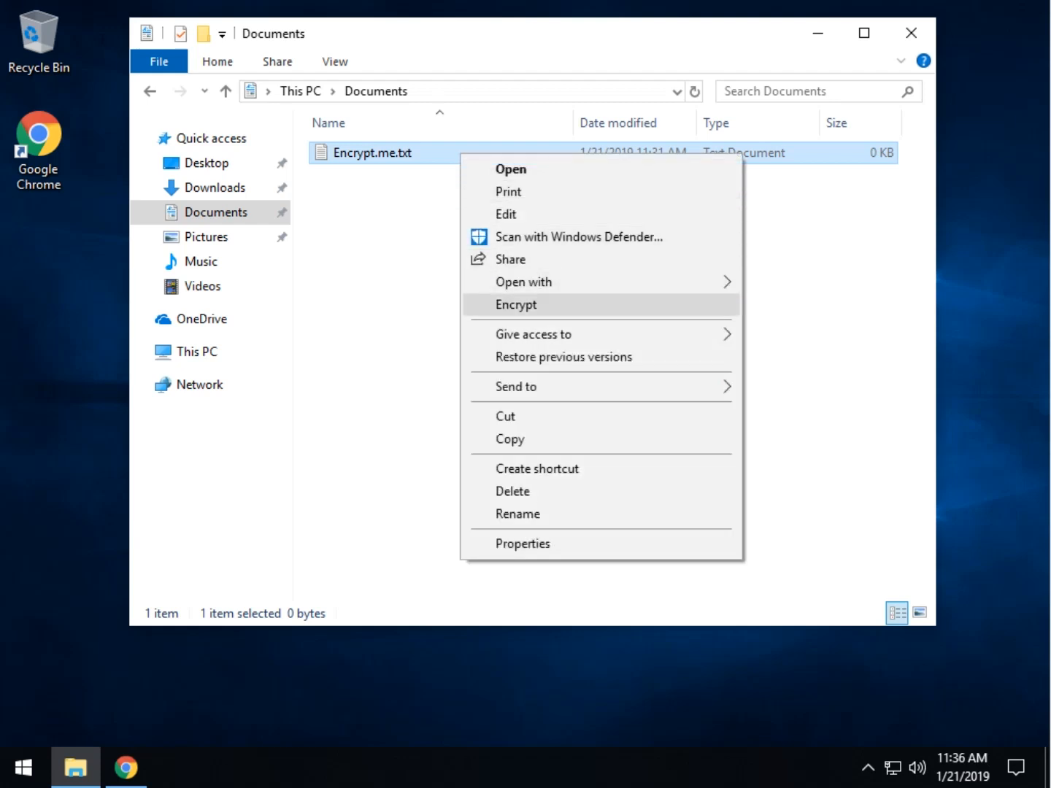
pyautogui.click(516, 304)
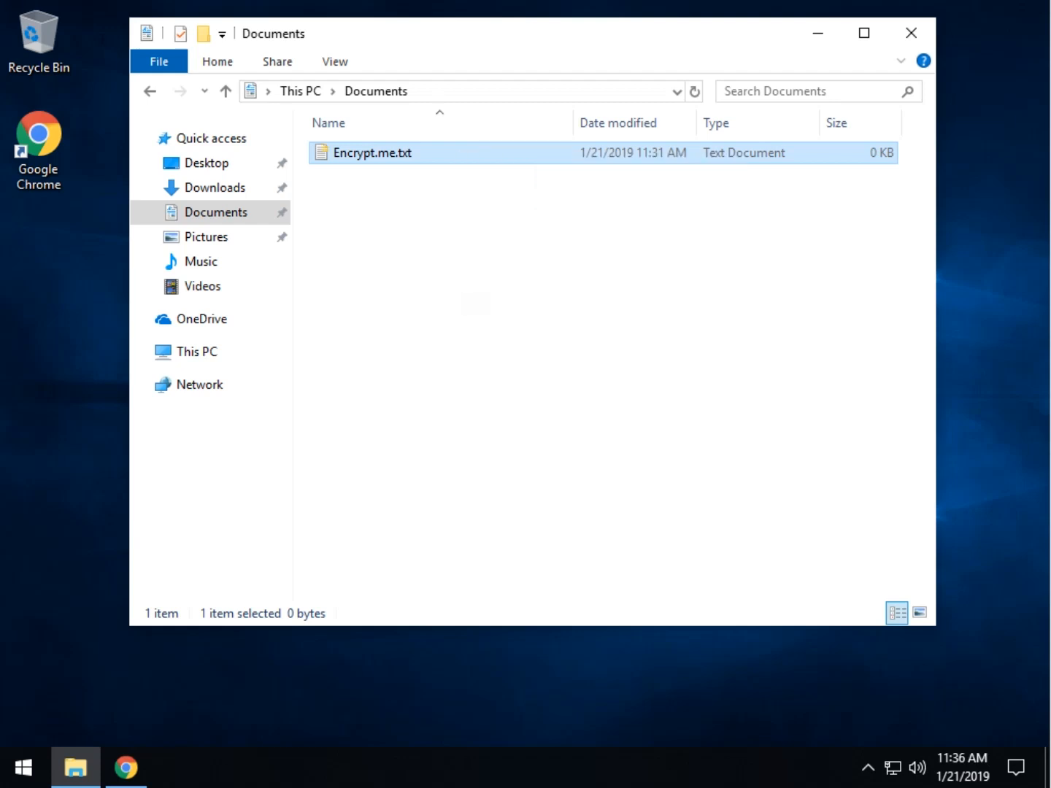
pyautogui.moveTo(368, 153)
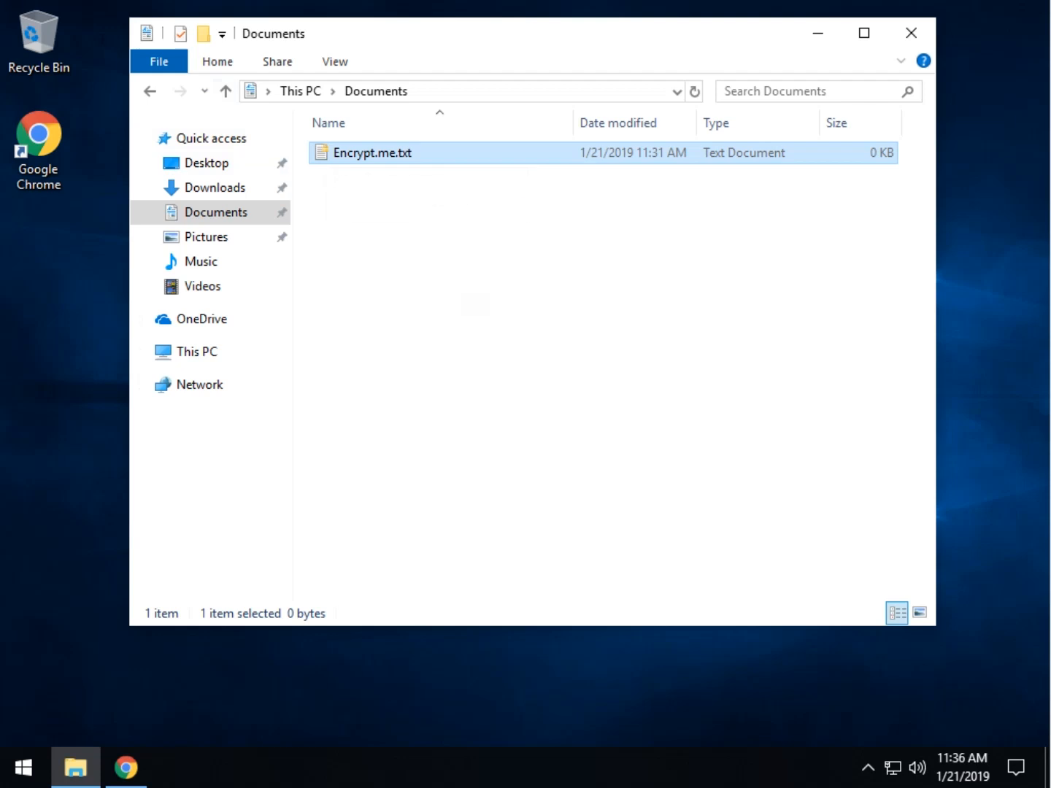
pyautogui.rightClick(368, 153)
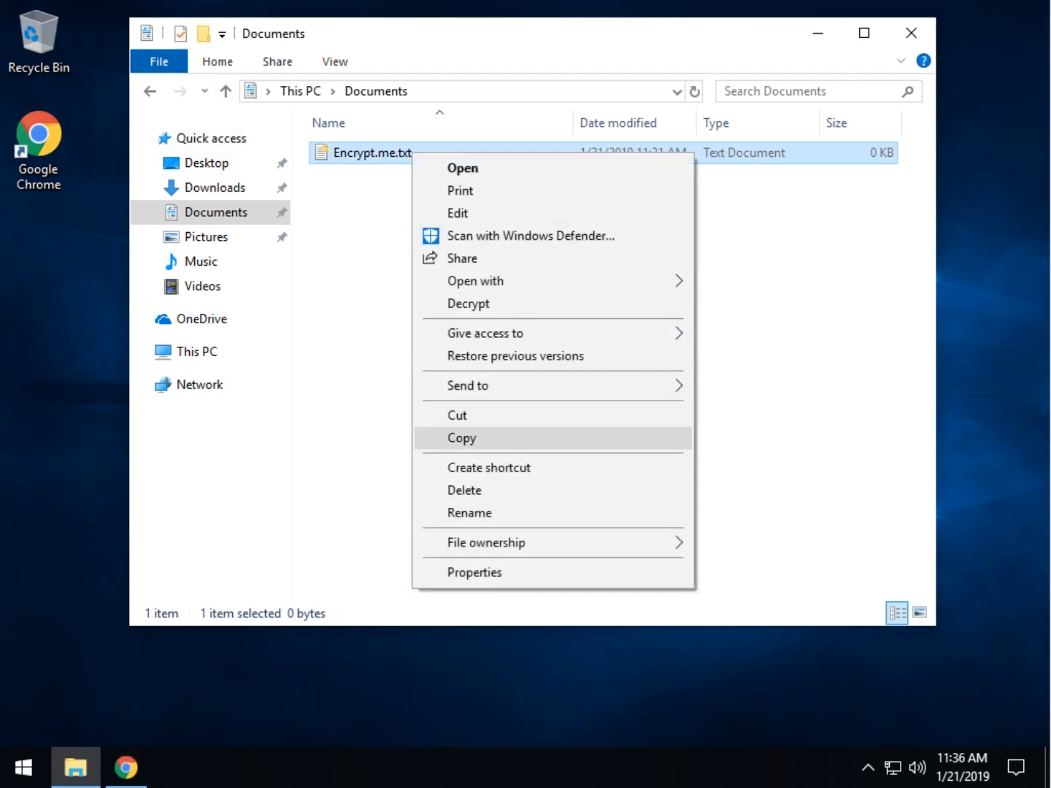
pyautogui.click(462, 438)
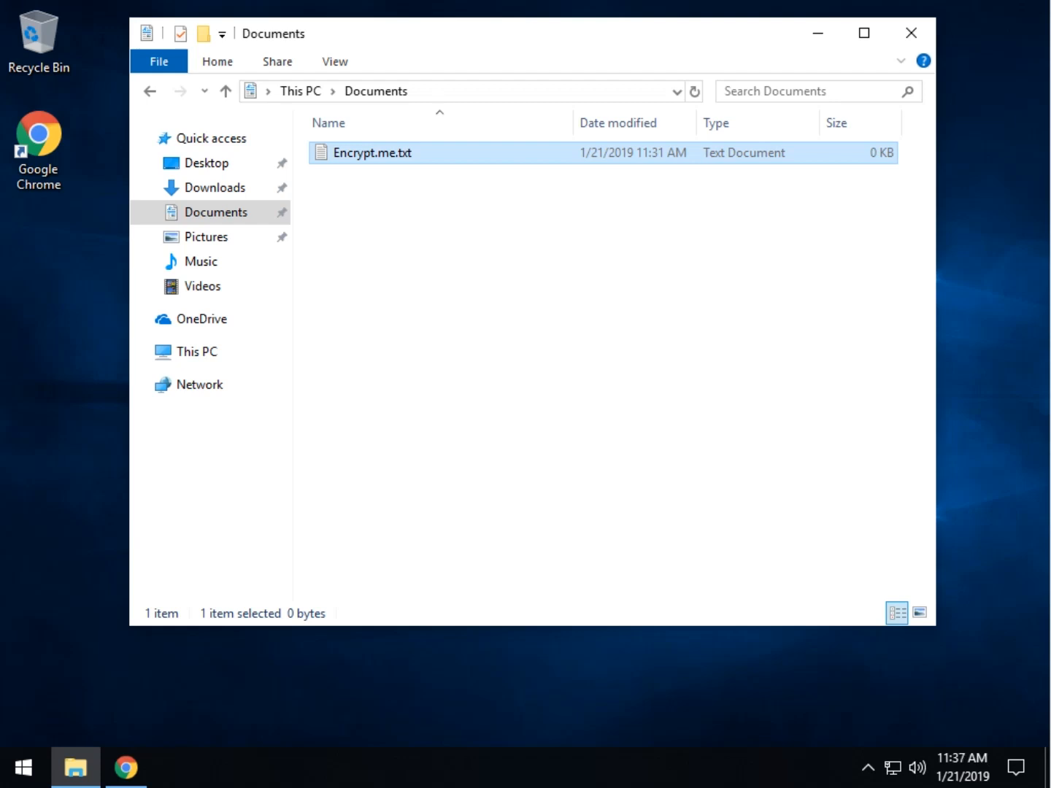
# Recheck Encrypt.me.txt's context menu after decrypting, closing it without choosing anything
pyautogui.press('F2')
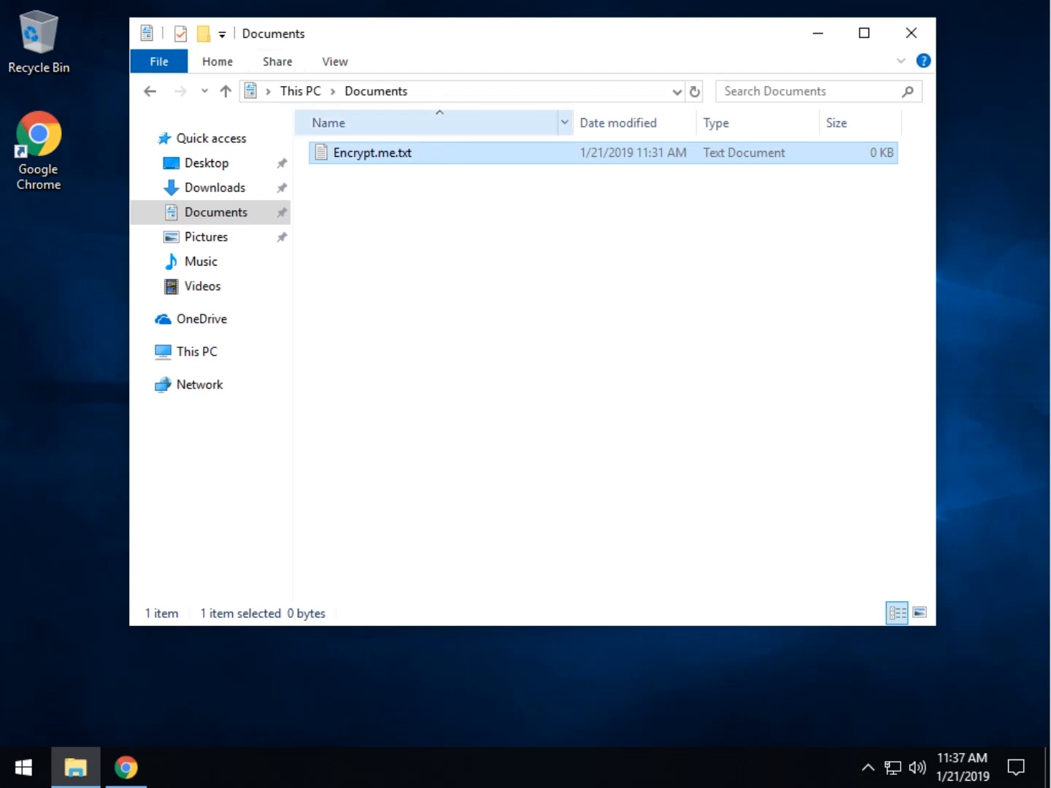
pyautogui.rightClick(372, 153)
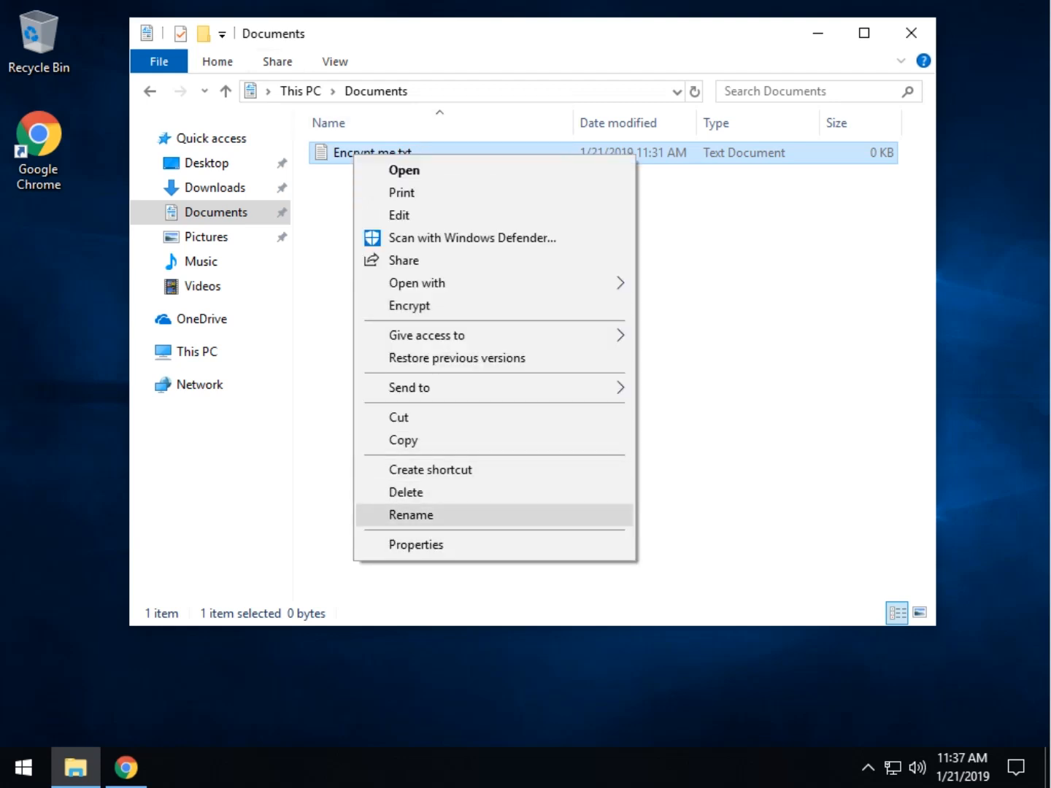
pyautogui.click(411, 514)
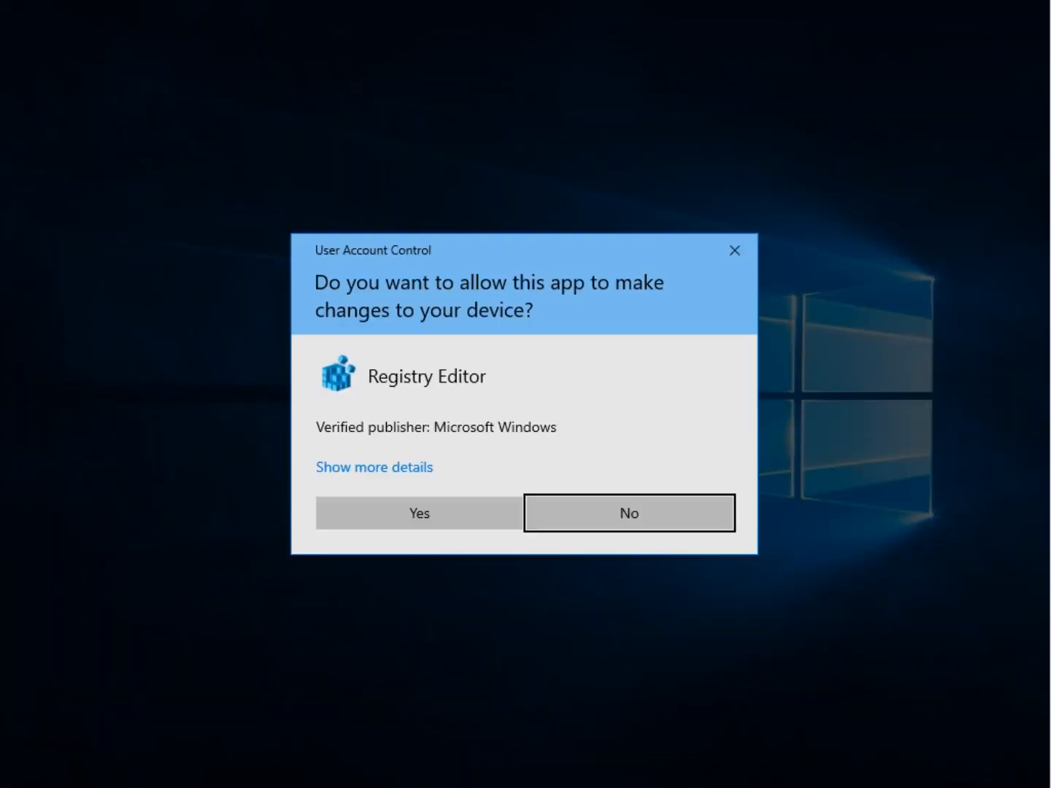
# Approve the UAC prompt and locate EncryptionContextMenu (data 1) under the Advanced key
pyautogui.click(419, 513)
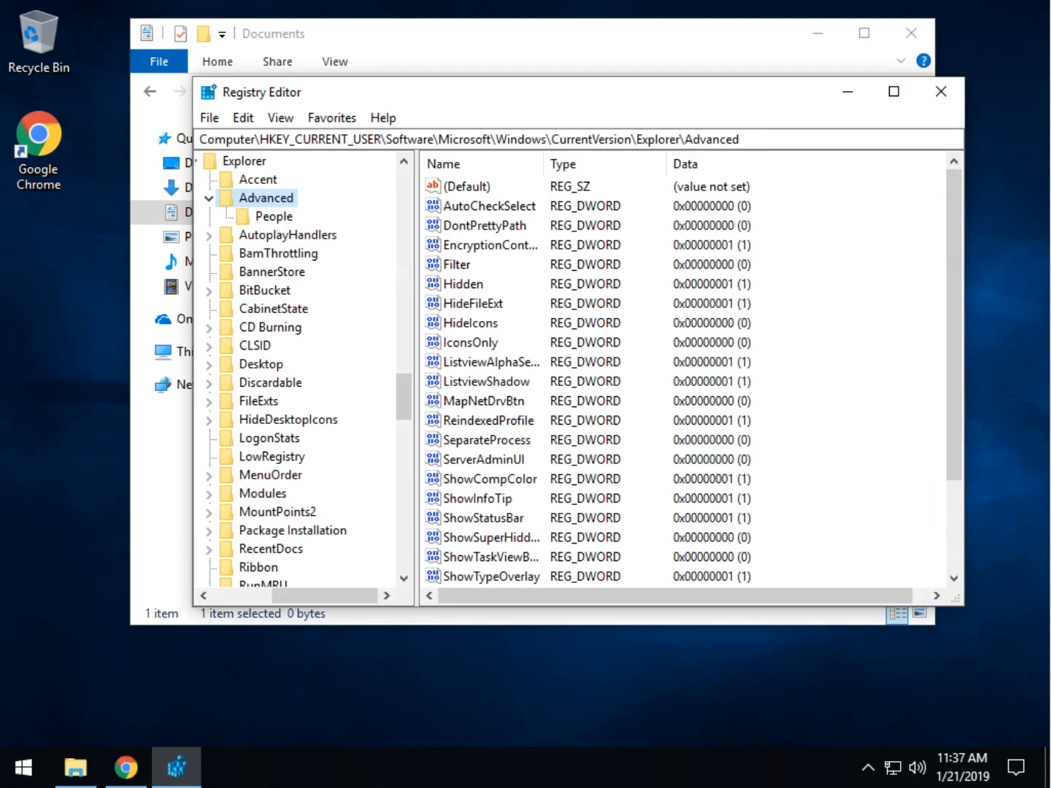
pyautogui.click(331, 117)
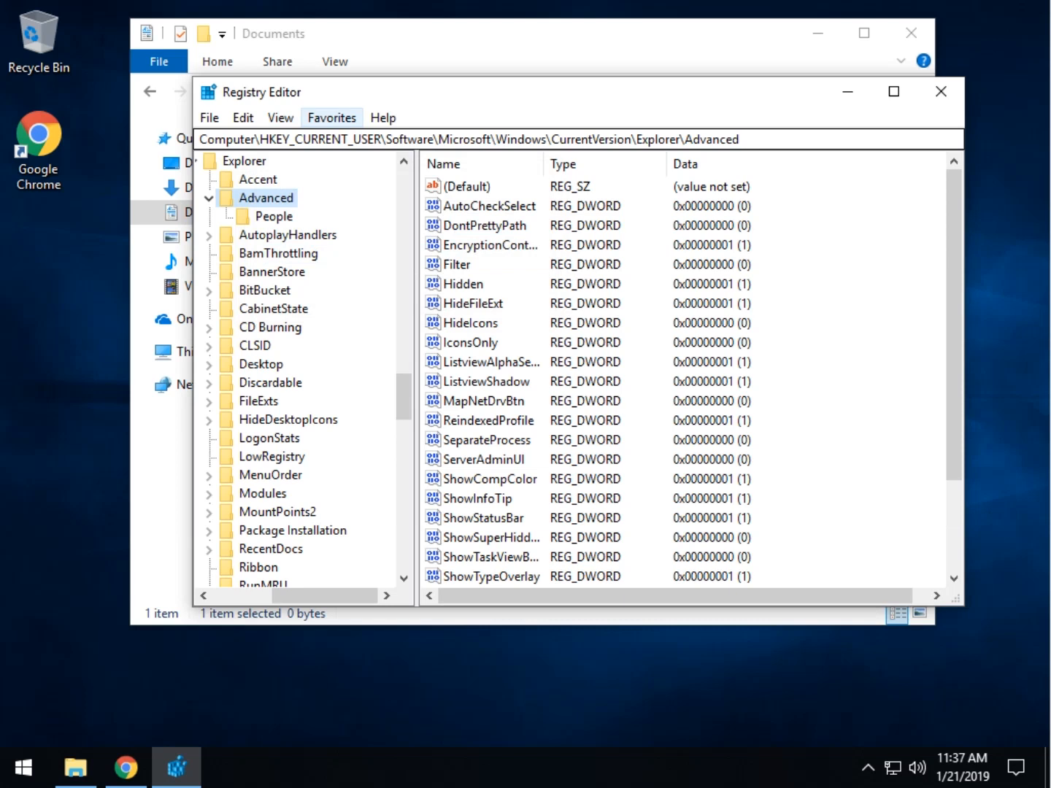
pyautogui.click(331, 118)
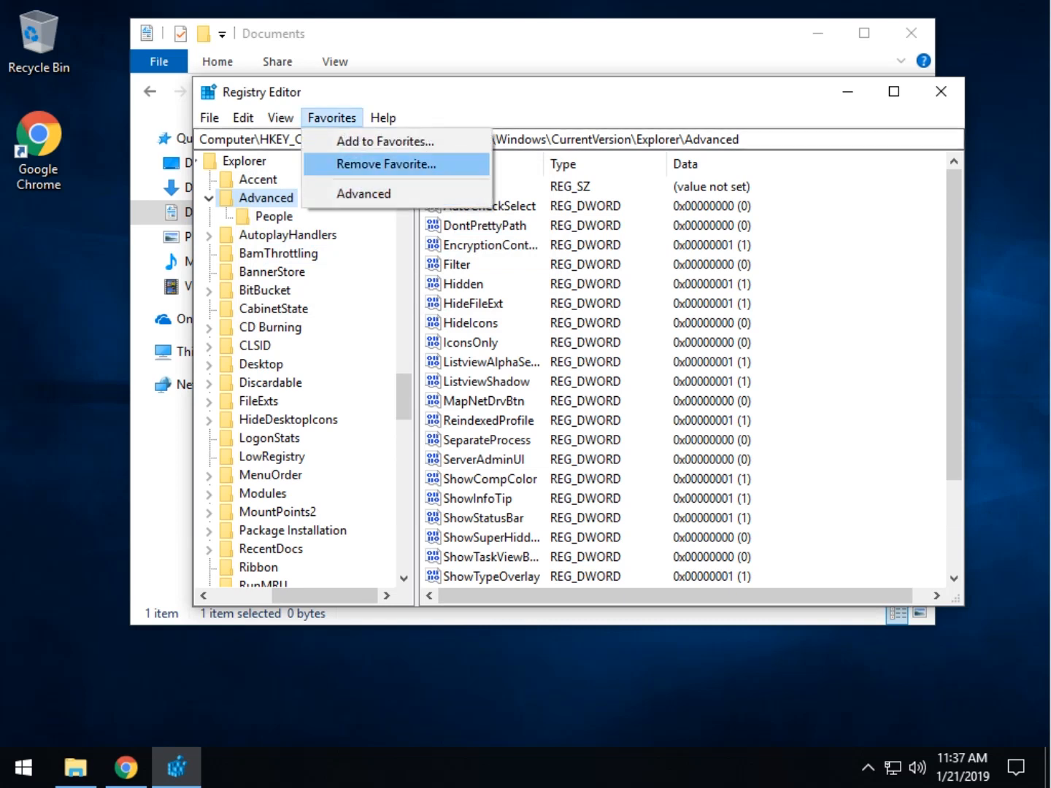
pyautogui.moveTo(385, 141)
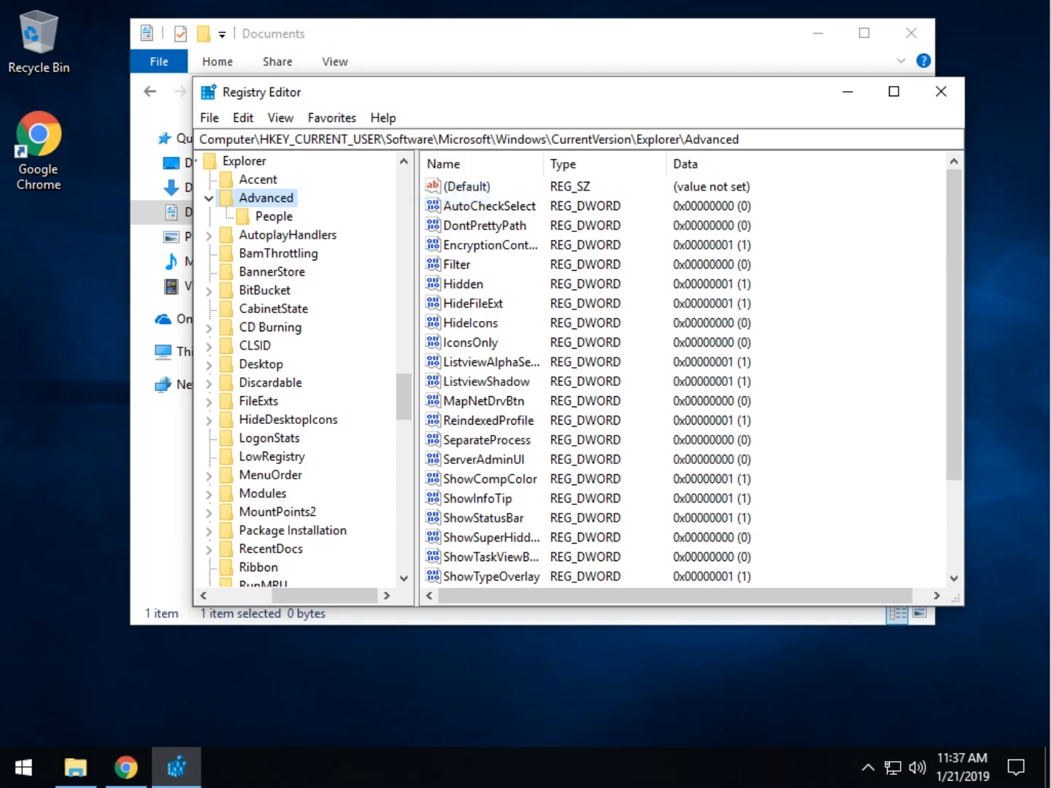
pyautogui.scroll(-3)
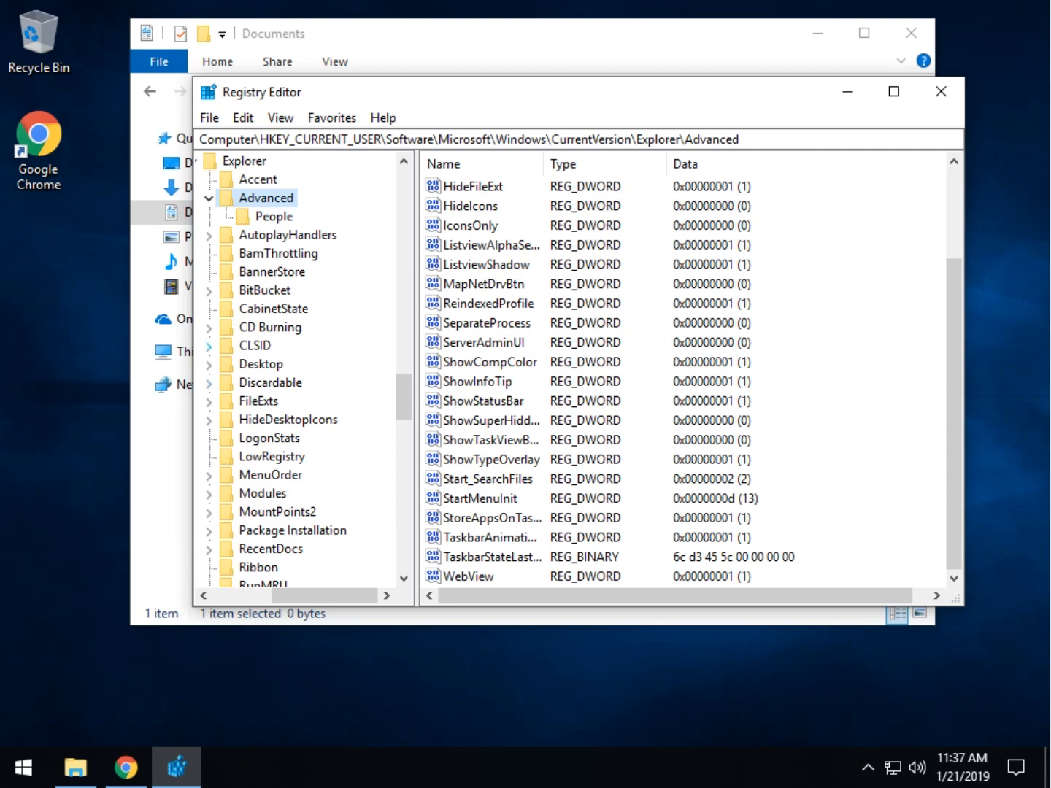
pyautogui.scroll(3)
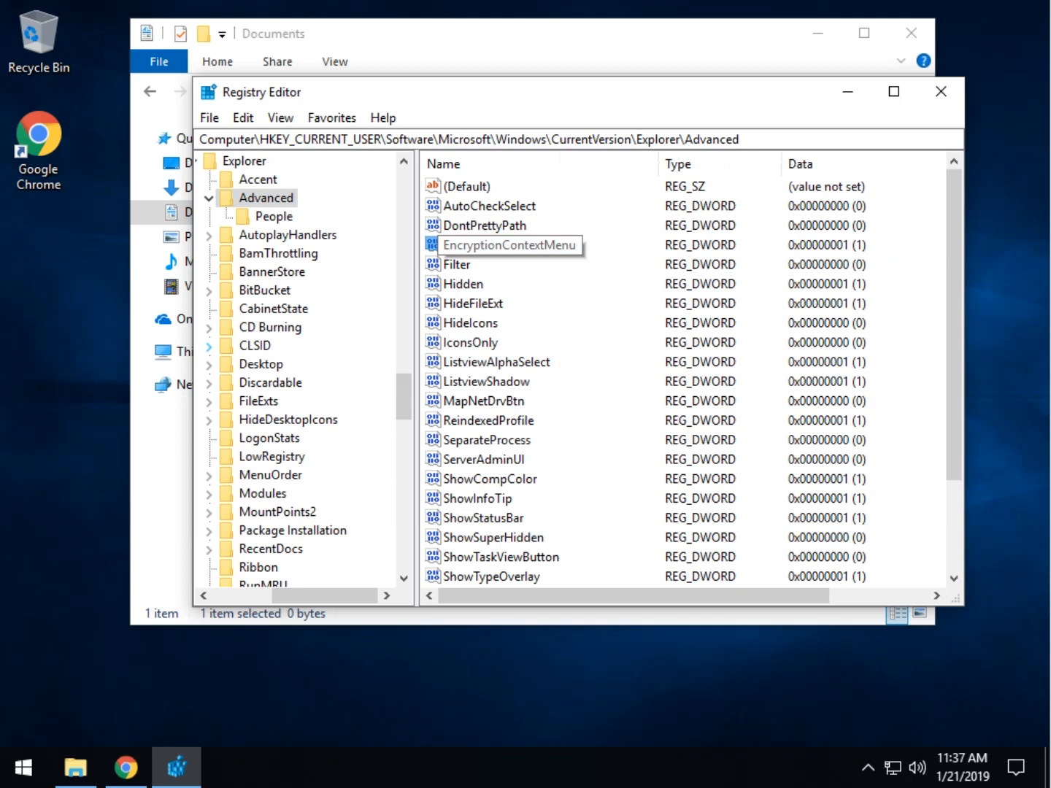
# Change EncryptionContextMenu's value data to 0 and close Registry Editor
pyautogui.rightClick(509, 245)
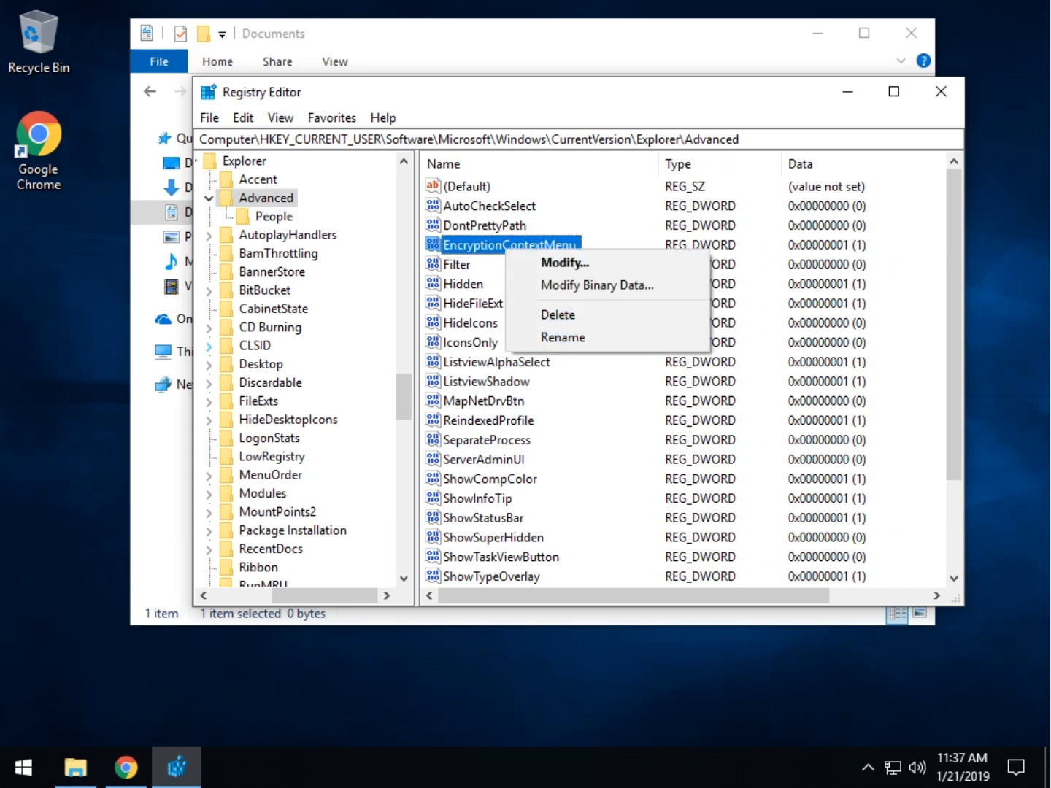
pyautogui.click(564, 263)
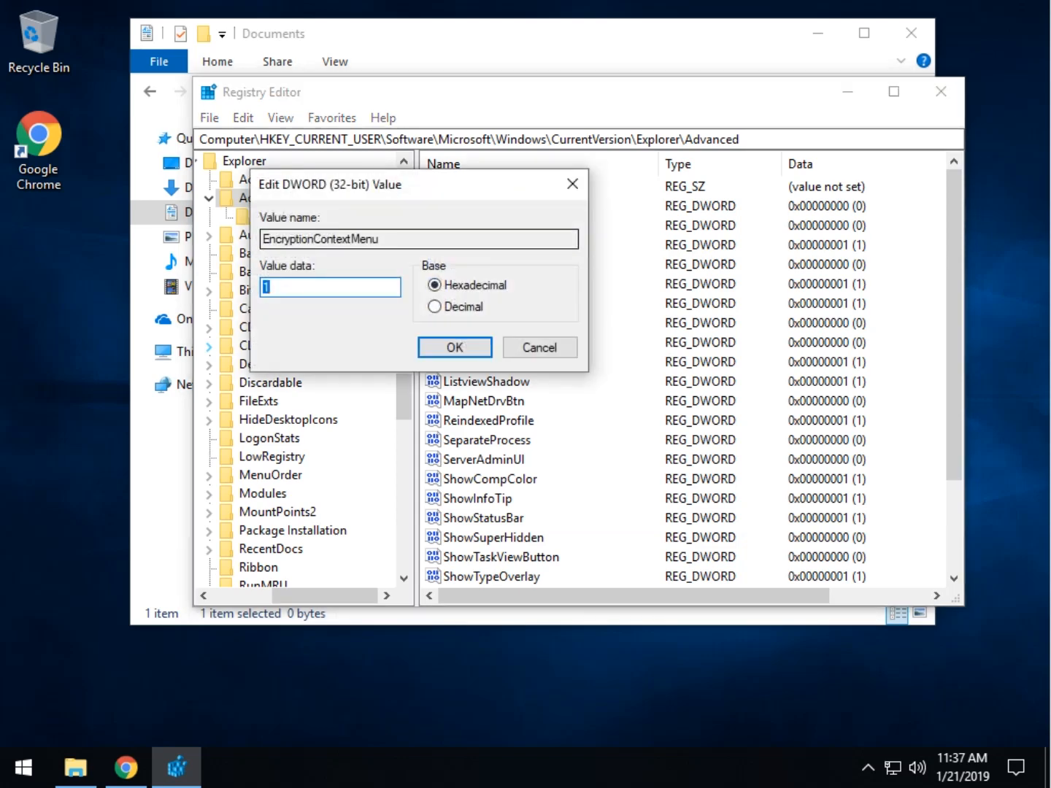
pyautogui.click(454, 348)
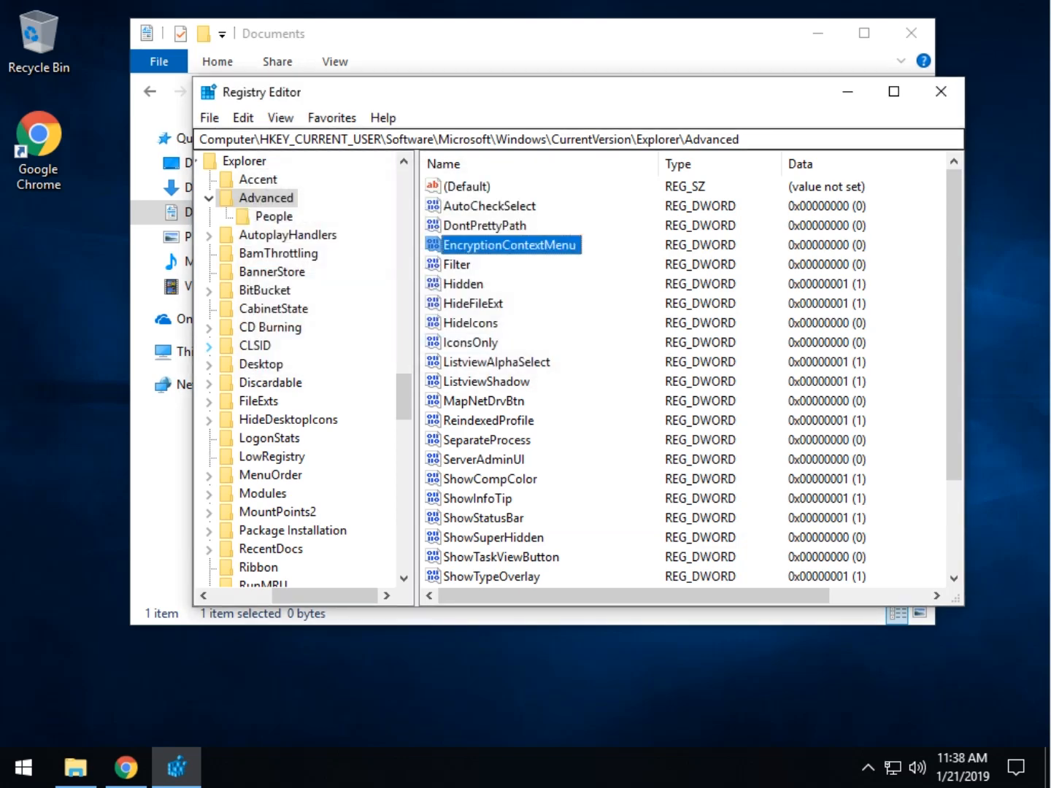
pyautogui.click(331, 117)
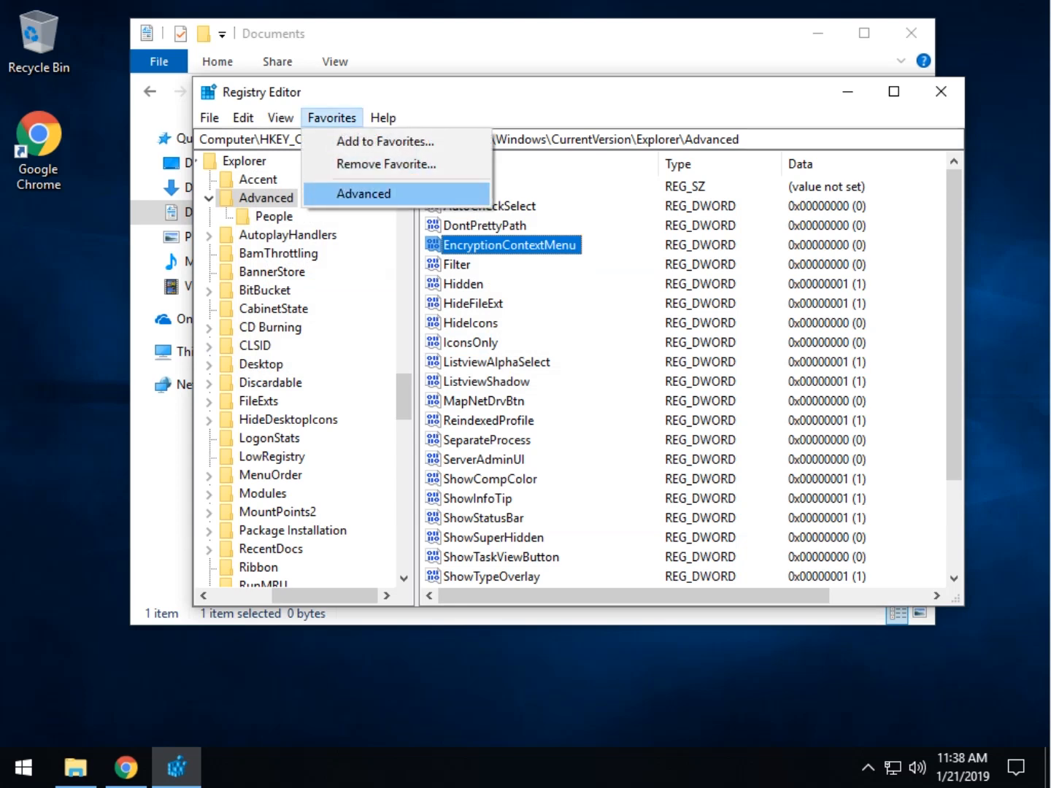
pyautogui.click(362, 193)
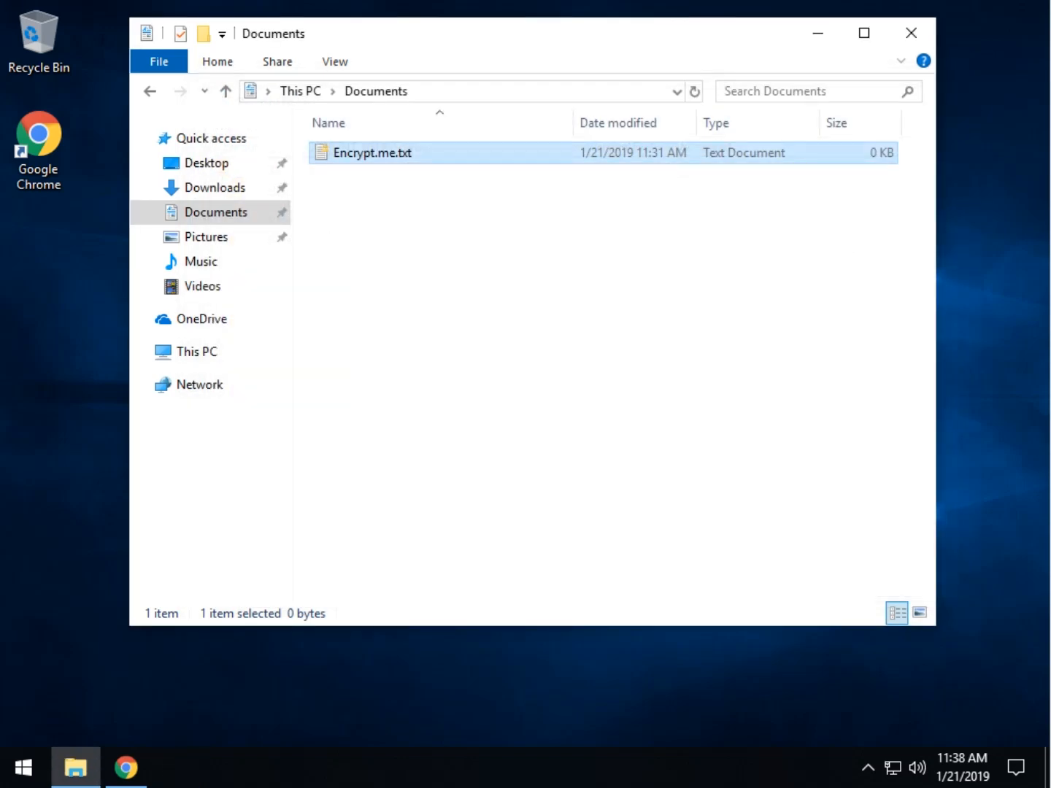
pyautogui.rightClick(368, 152)
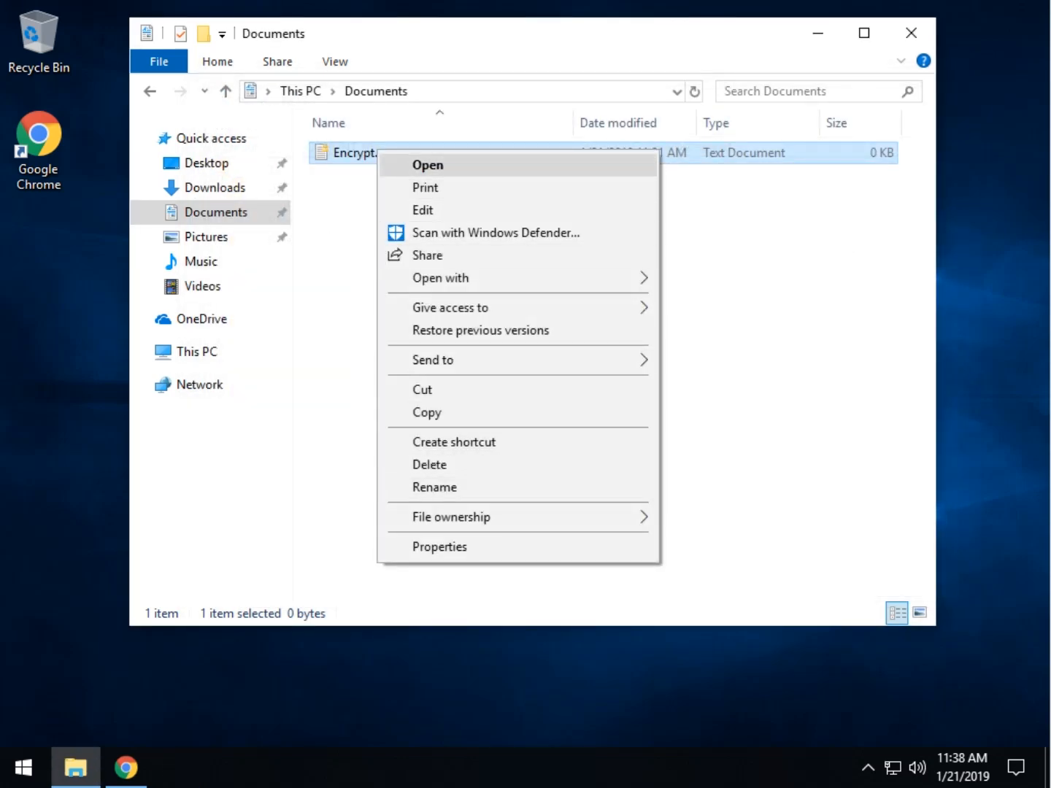
pyautogui.moveTo(434, 487)
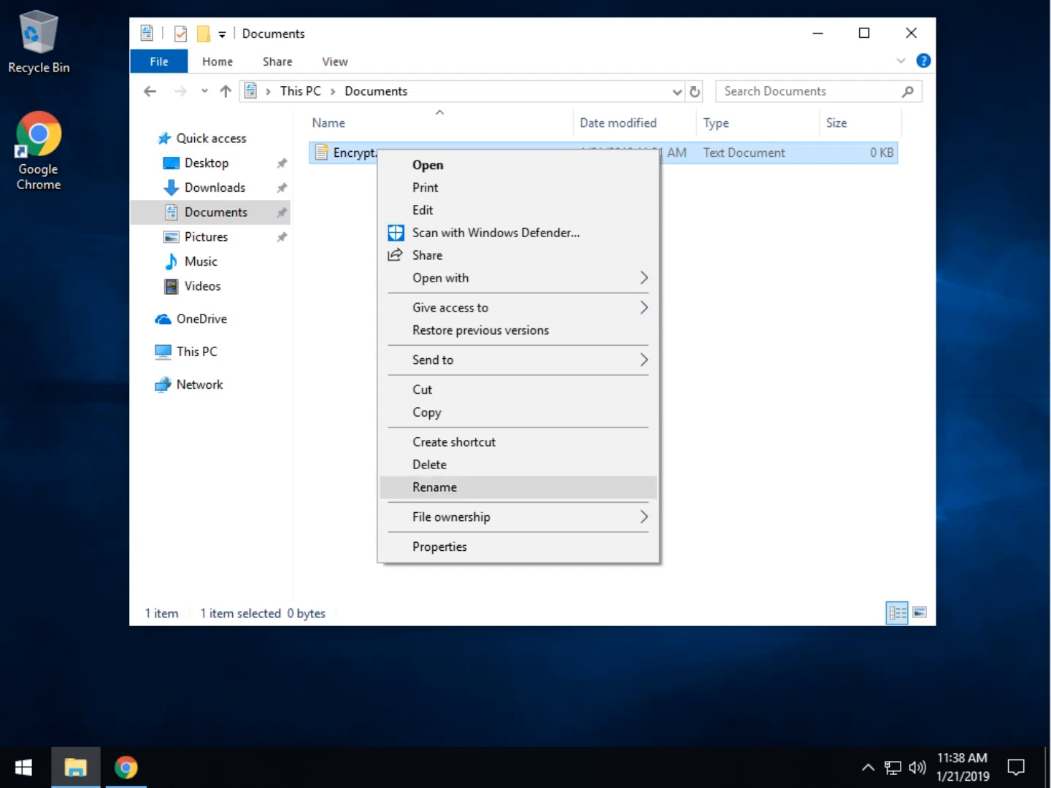
pyautogui.click(434, 487)
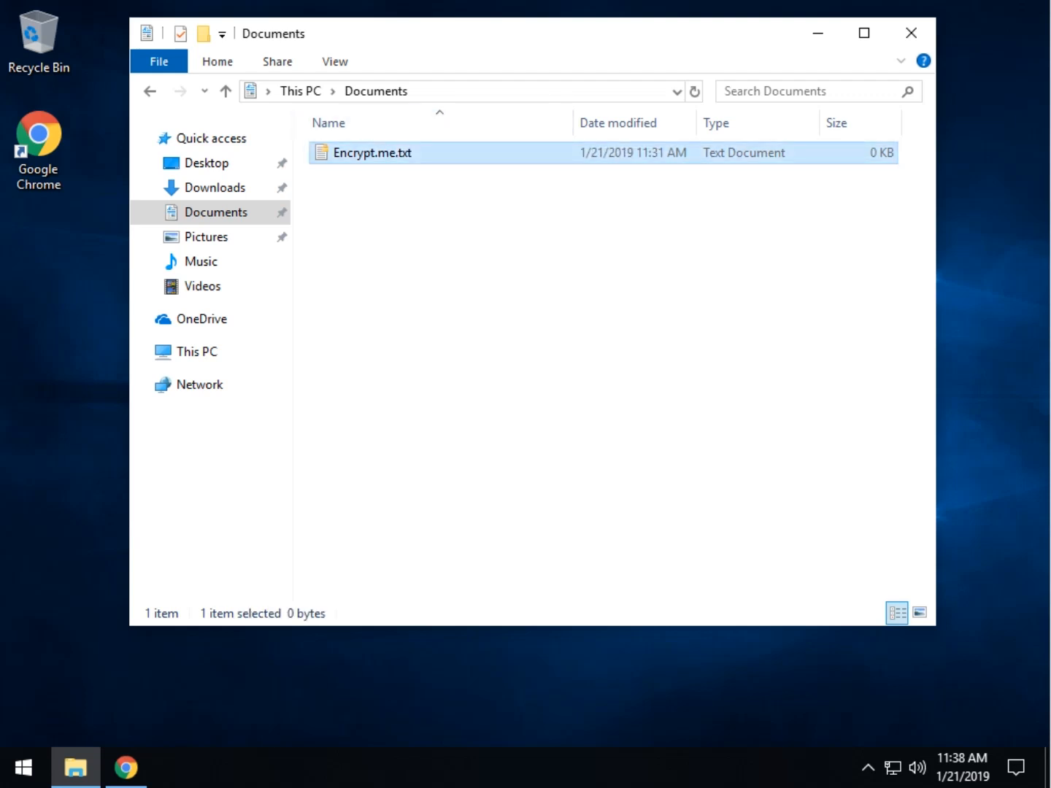